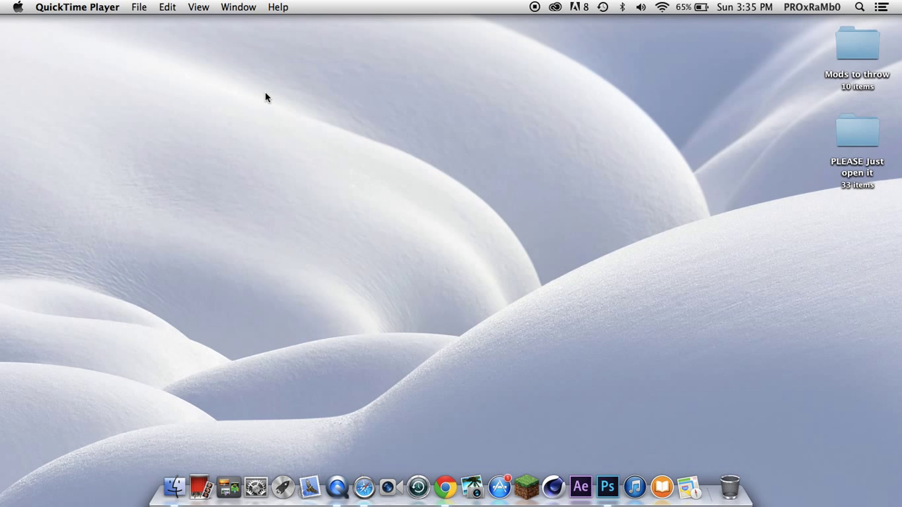
{"action": "mouse_move", "coordinate": [565, 454]}
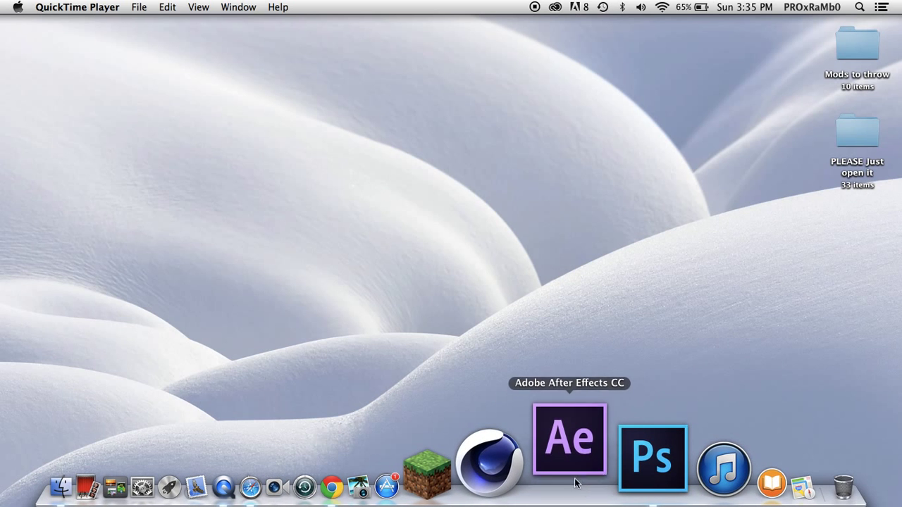
{"action": "mouse_move", "coordinate": [656, 202]}
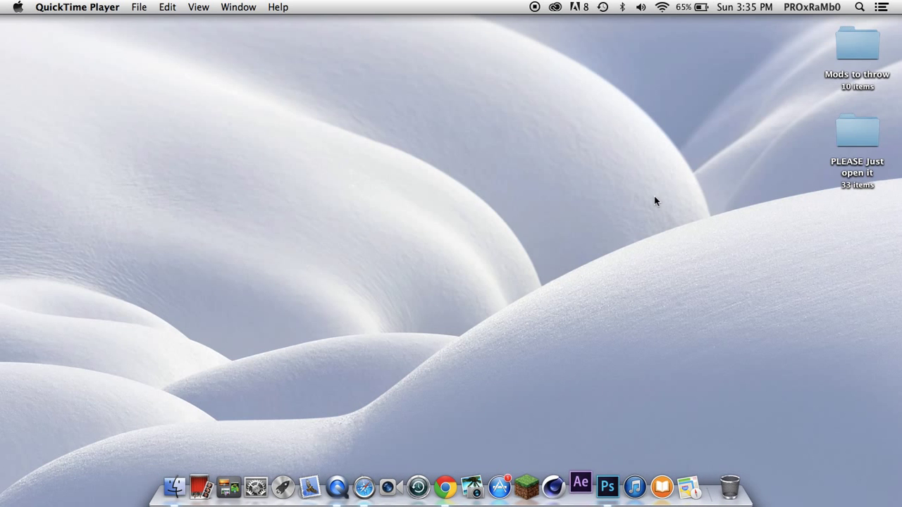
Step: Launch After Effects, dismiss the disk cache warning and try reopening the recent intro.aep project
{"action": "left_click", "coordinate": [580, 484]}
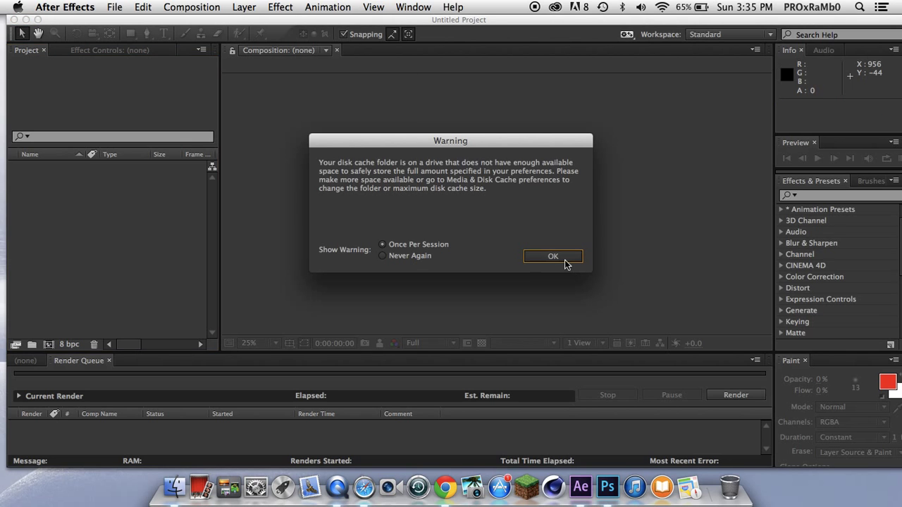
{"action": "left_click", "coordinate": [553, 256]}
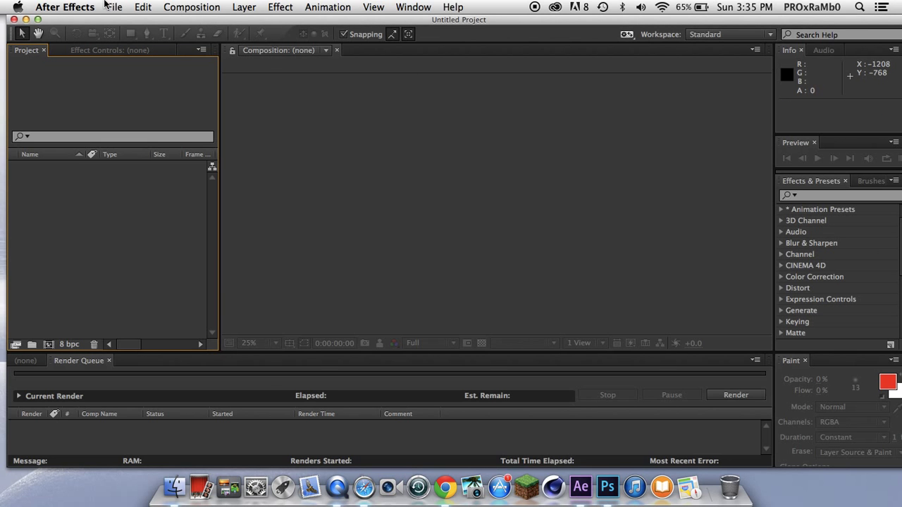
{"action": "left_click", "coordinate": [114, 7]}
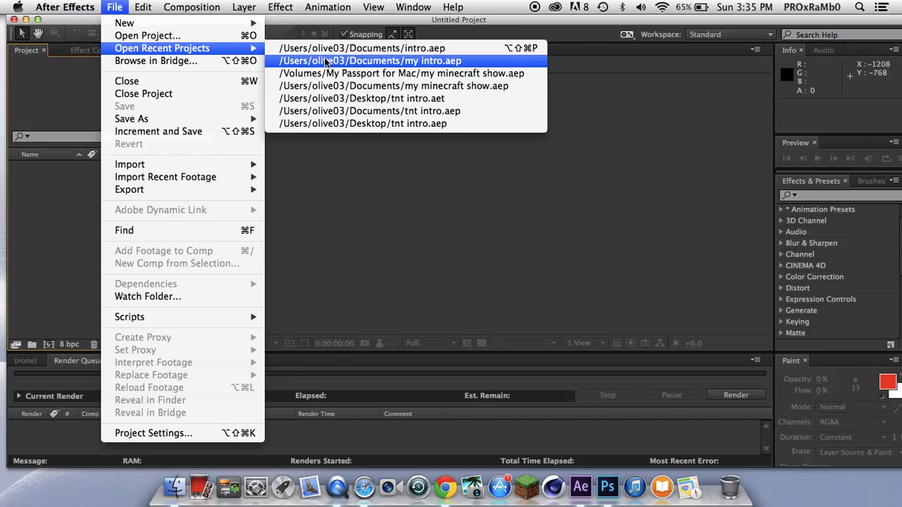
{"action": "mouse_move", "coordinate": [361, 48]}
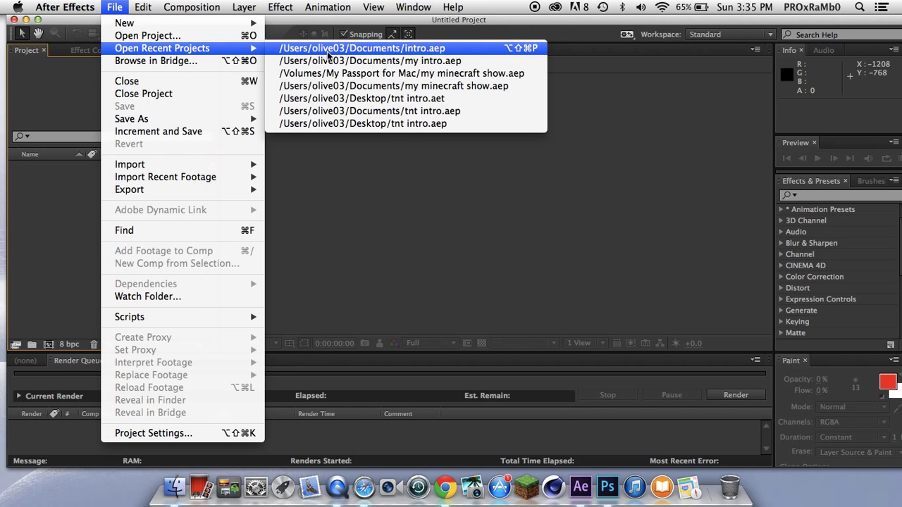
{"action": "left_click", "coordinate": [361, 48]}
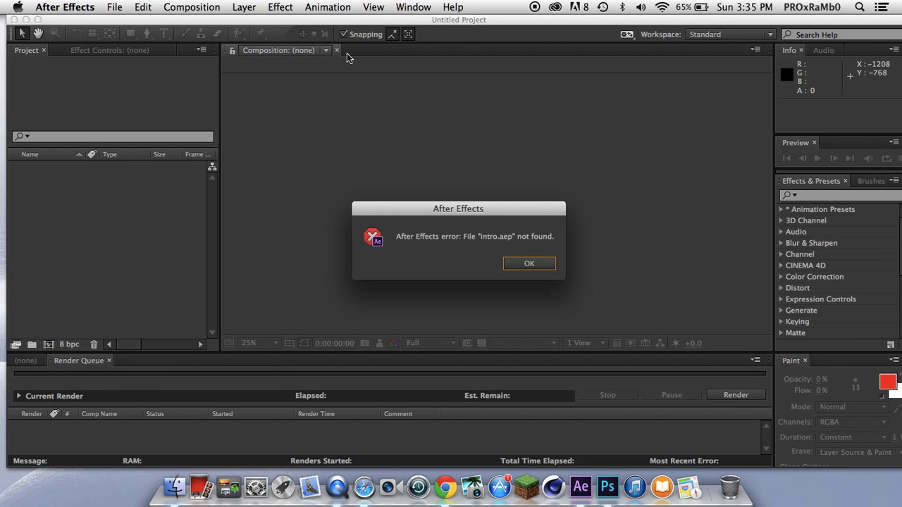
{"action": "left_click", "coordinate": [530, 263]}
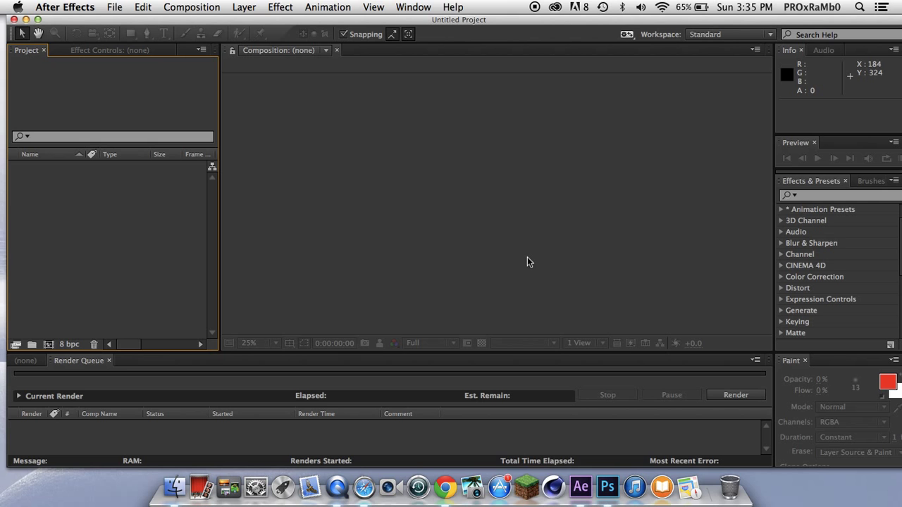
Step: Retry the recent my intro.aep and intro.aep projects, dismissing each file-not-found error
{"action": "left_click", "coordinate": [115, 7]}
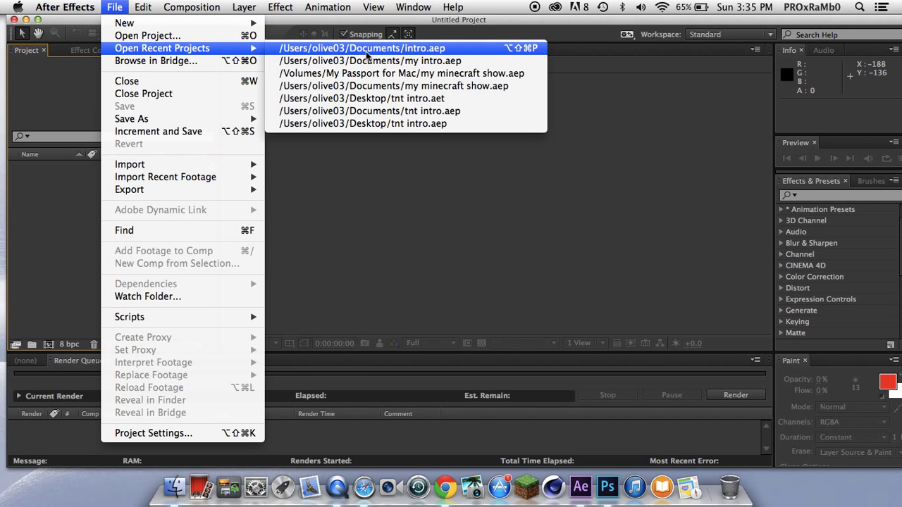
{"action": "left_click", "coordinate": [369, 59]}
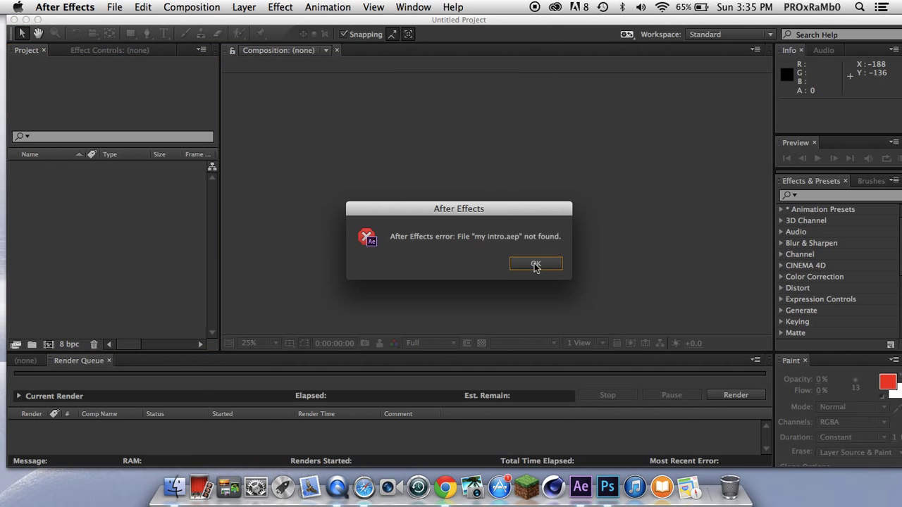
{"action": "left_click", "coordinate": [115, 7]}
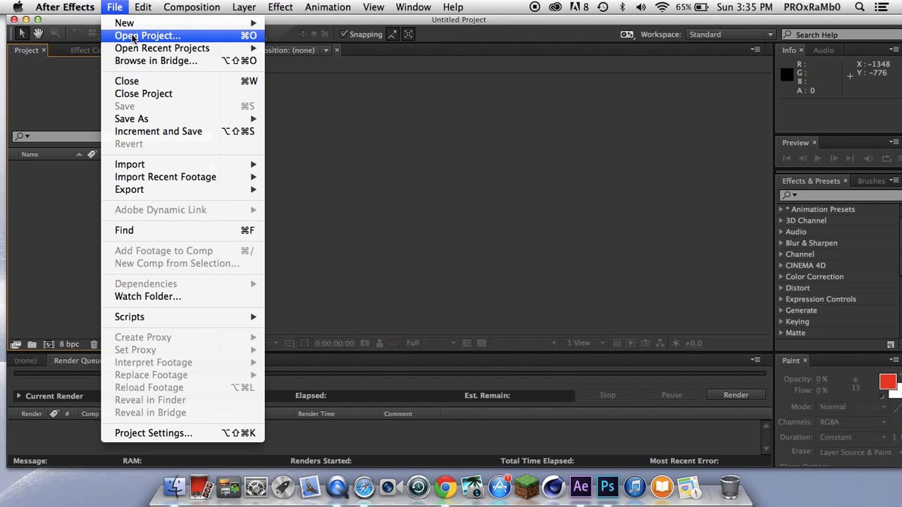
{"action": "mouse_move", "coordinate": [162, 48]}
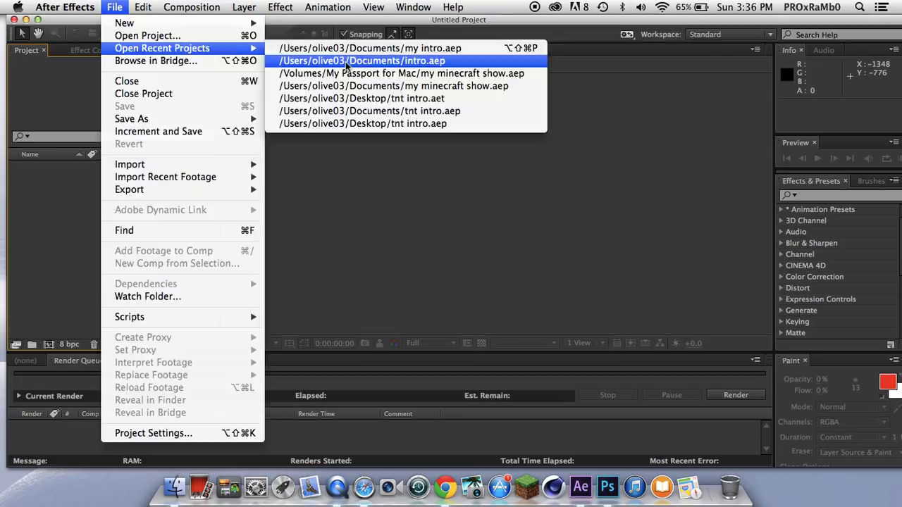
{"action": "left_click", "coordinate": [360, 61]}
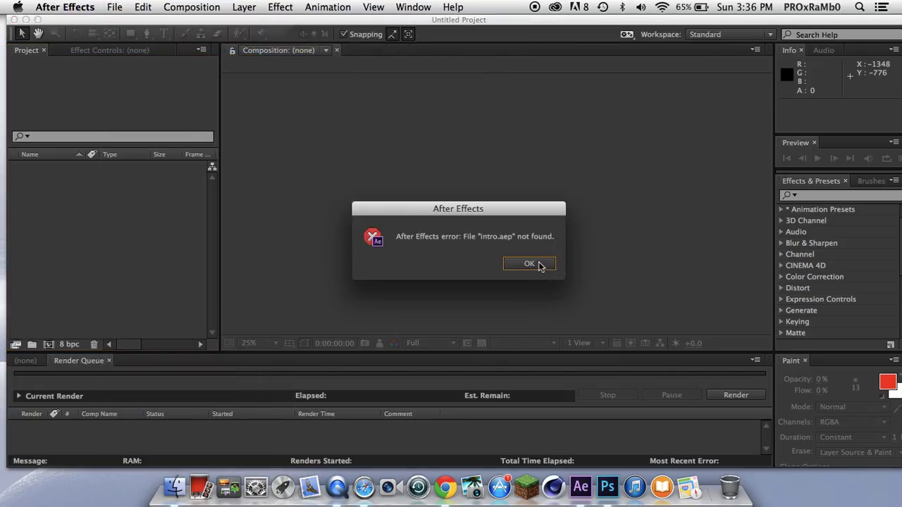
Step: Browse the Desktop, Documents and Pictures folders in Finder for the intro files
{"action": "left_click", "coordinate": [530, 263]}
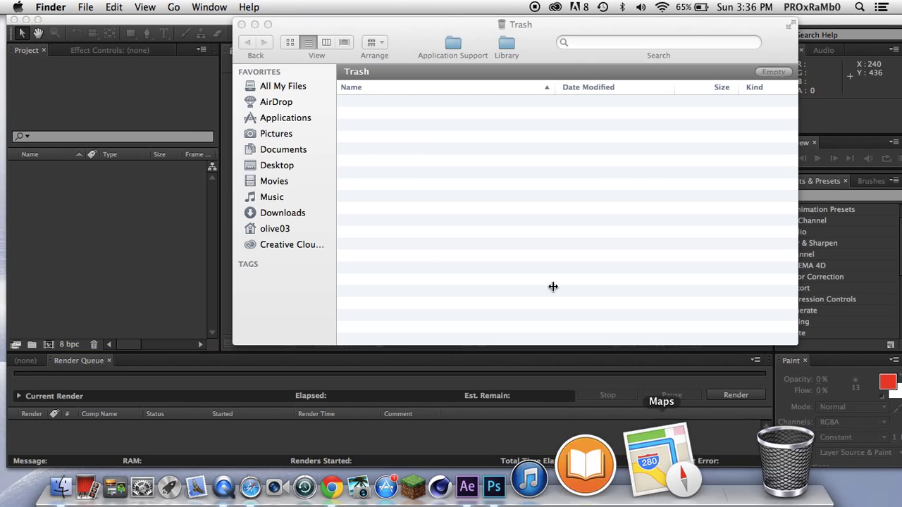
{"action": "left_click", "coordinate": [277, 165]}
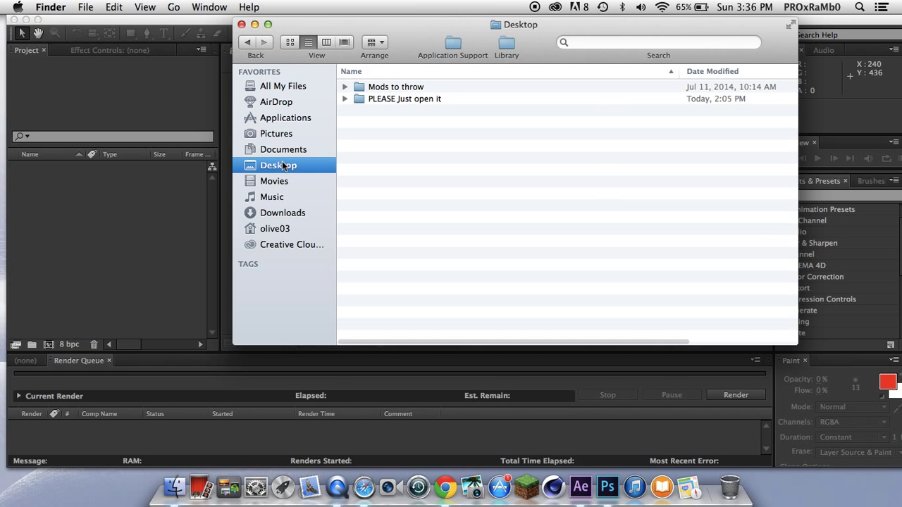
{"action": "left_click", "coordinate": [284, 150]}
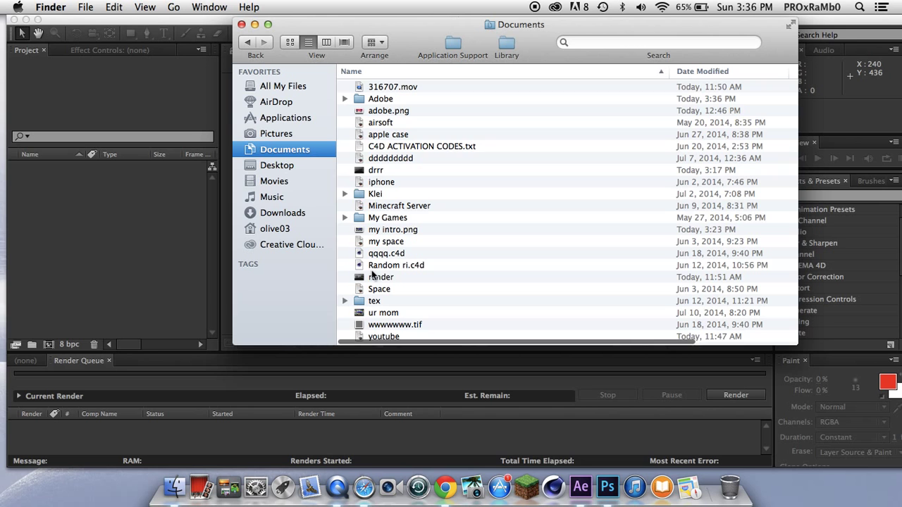
{"action": "left_click", "coordinate": [277, 133]}
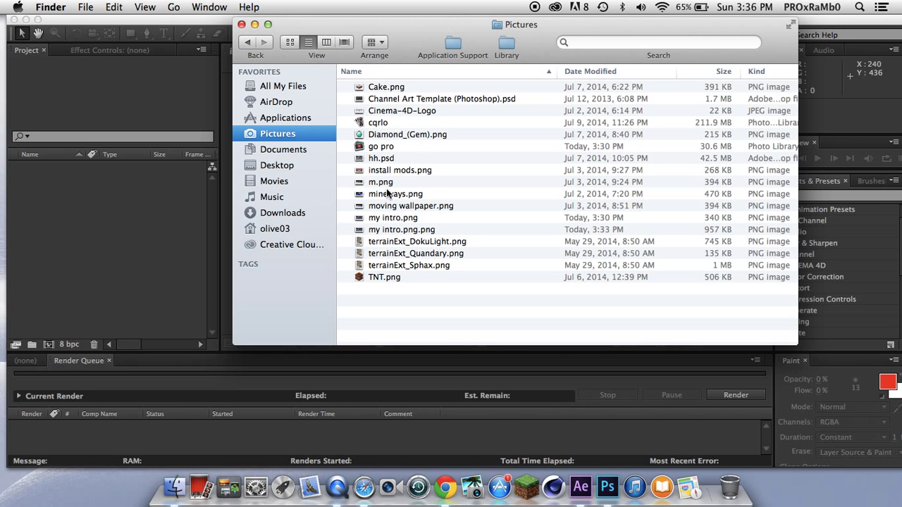
Step: Check Movies, Documents and Pictures again, then close the Finder window
{"action": "left_click", "coordinate": [276, 180]}
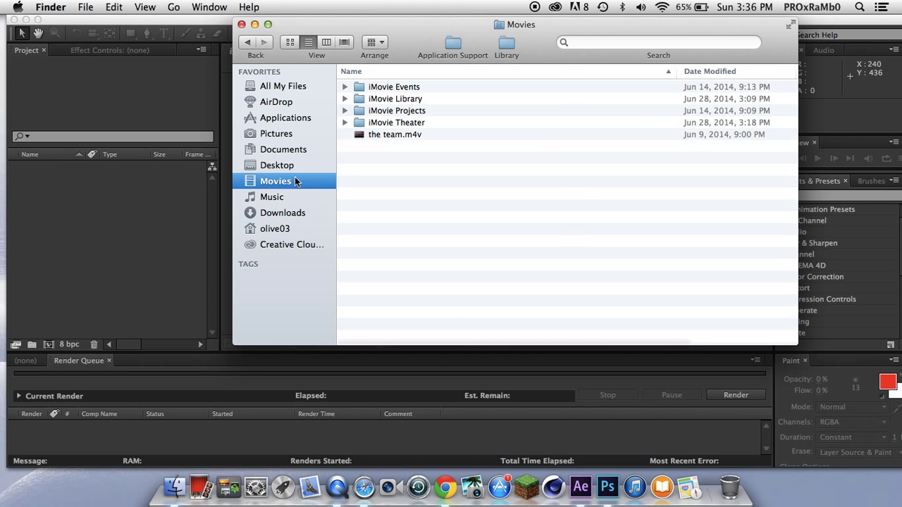
{"action": "left_click", "coordinate": [285, 149]}
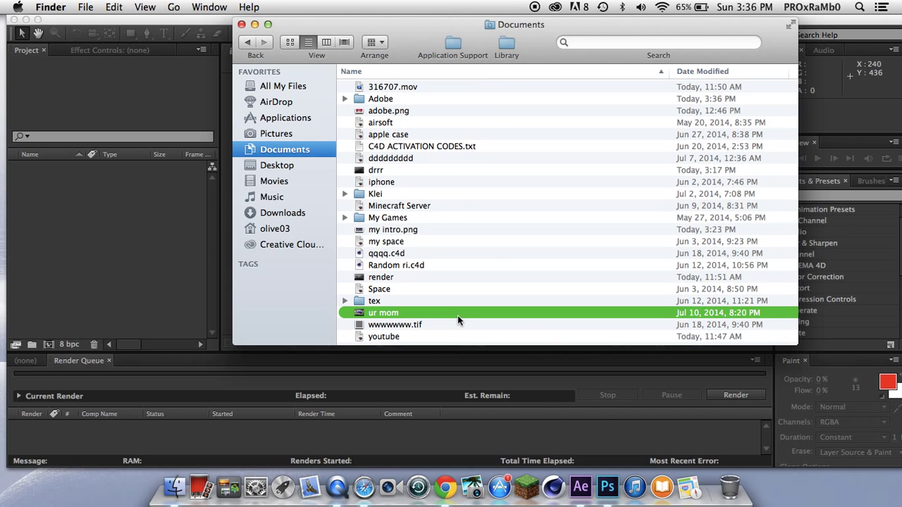
{"action": "mouse_move", "coordinate": [402, 242]}
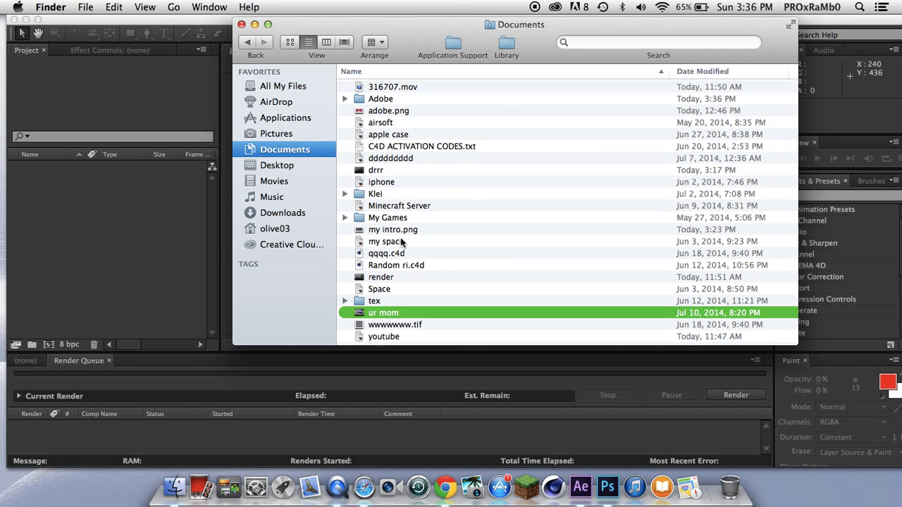
{"action": "mouse_move", "coordinate": [408, 169]}
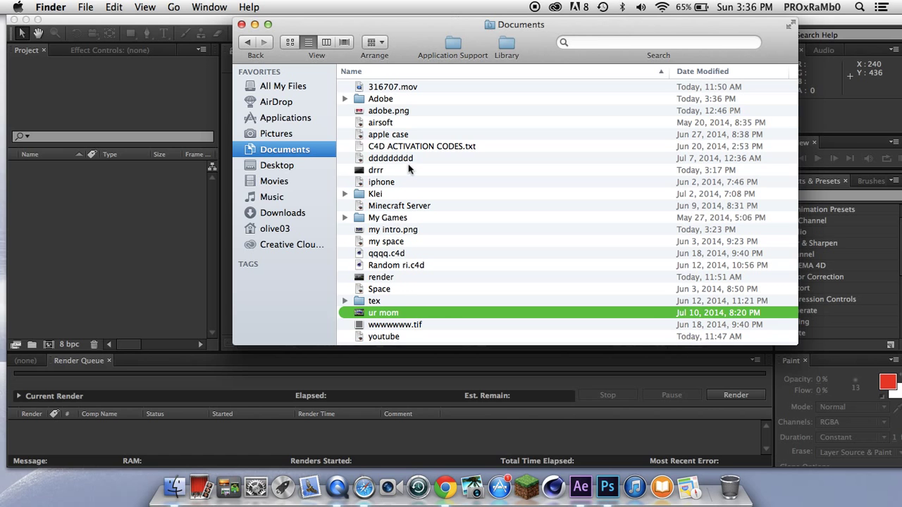
{"action": "left_click", "coordinate": [276, 133]}
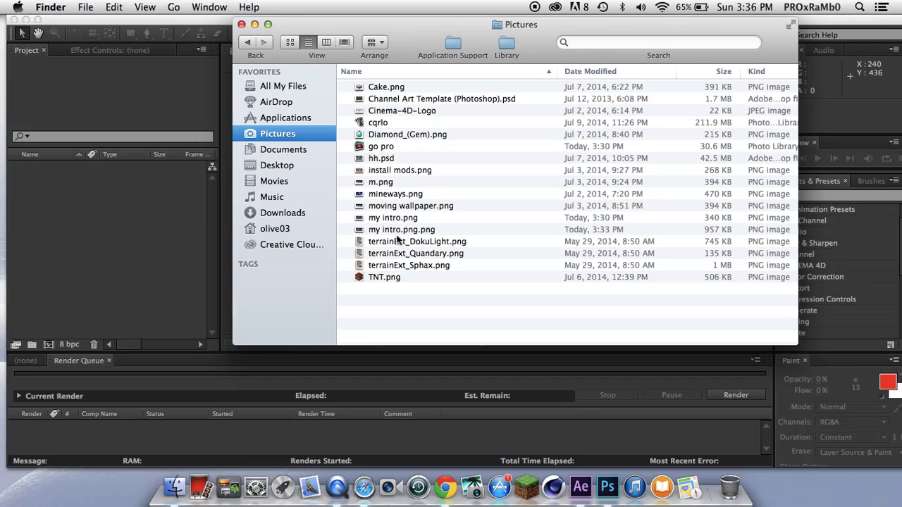
{"action": "mouse_move", "coordinate": [372, 91]}
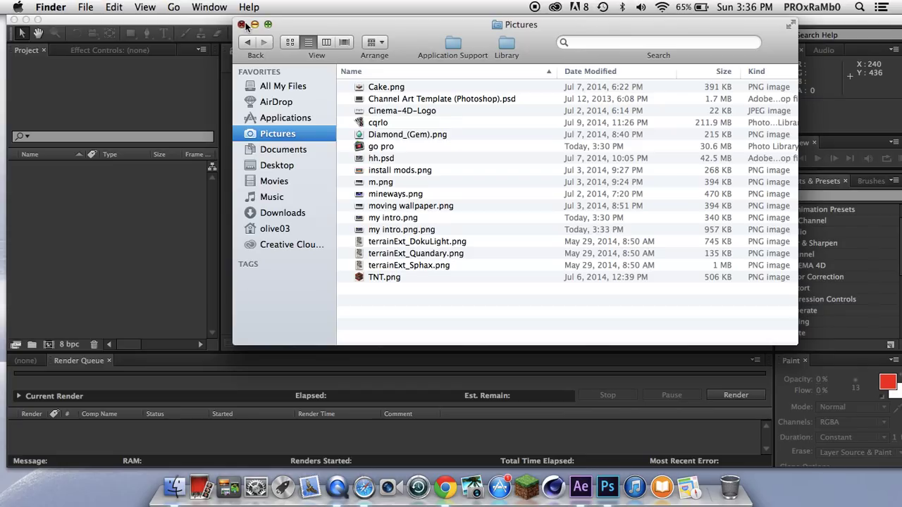
{"action": "left_click", "coordinate": [243, 25]}
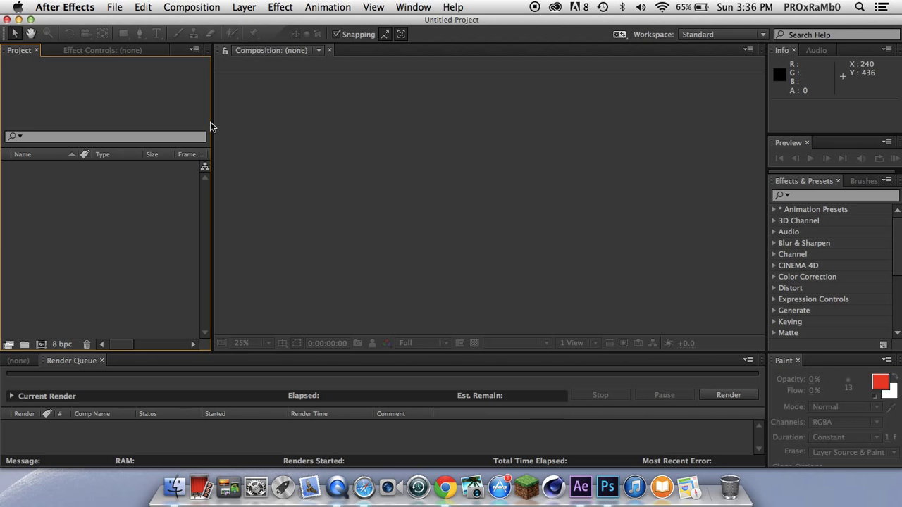
Step: Bring terrainExt_Quandary.png from Downloads into After Effects as a composition with two layers of it
{"action": "left_click", "coordinate": [730, 486]}
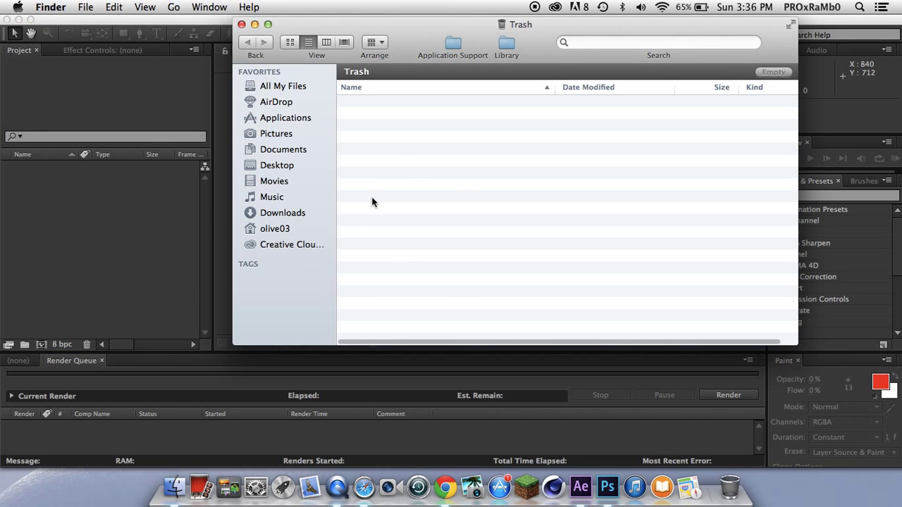
{"action": "left_click", "coordinate": [274, 197]}
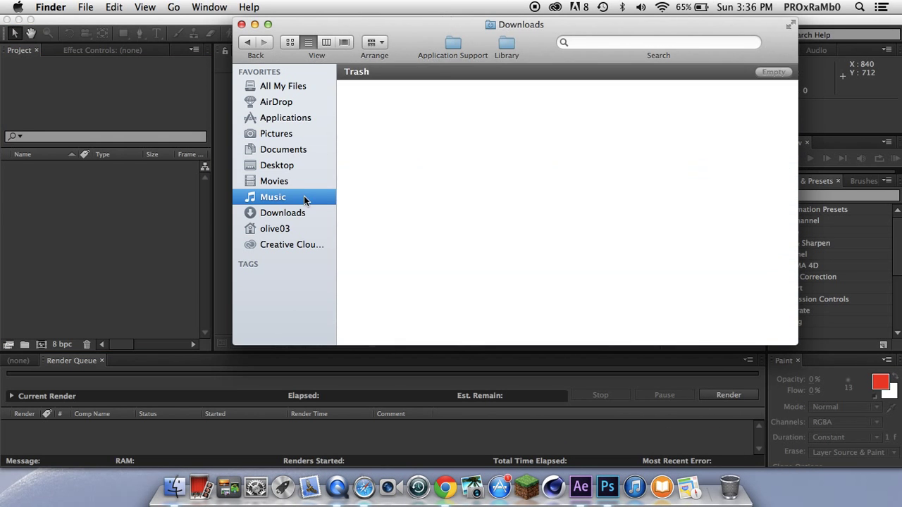
{"action": "left_click", "coordinate": [273, 198]}
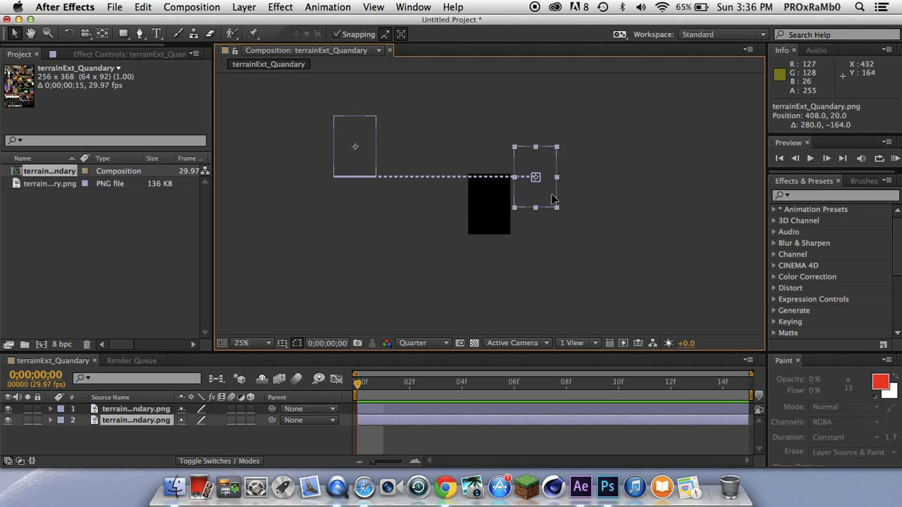
Step: Close the project without saving and create a new black 1920×1200 composition named Comp 1
{"action": "left_click", "coordinate": [114, 7]}
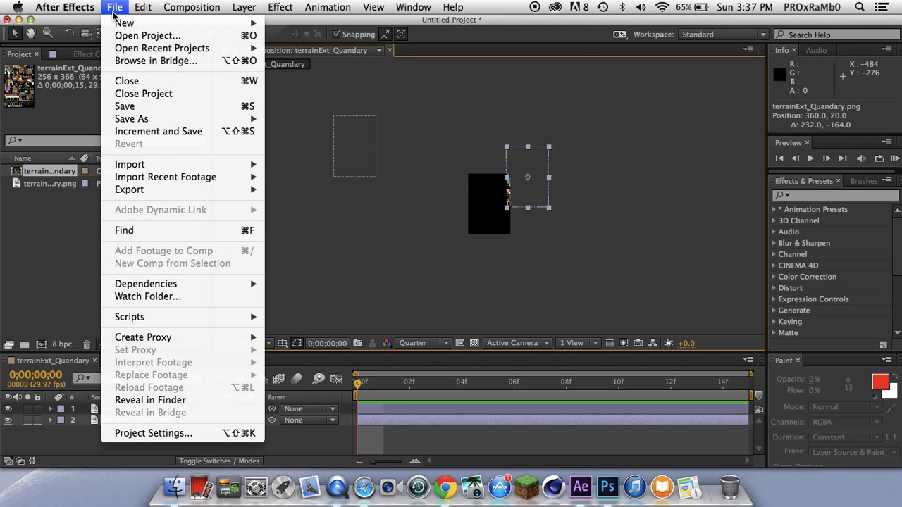
{"action": "left_click", "coordinate": [144, 93]}
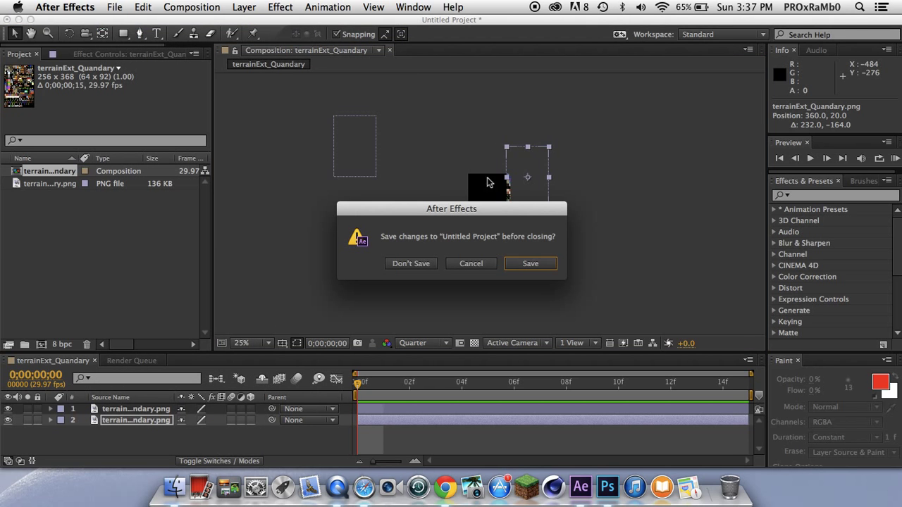
{"action": "left_click", "coordinate": [411, 264]}
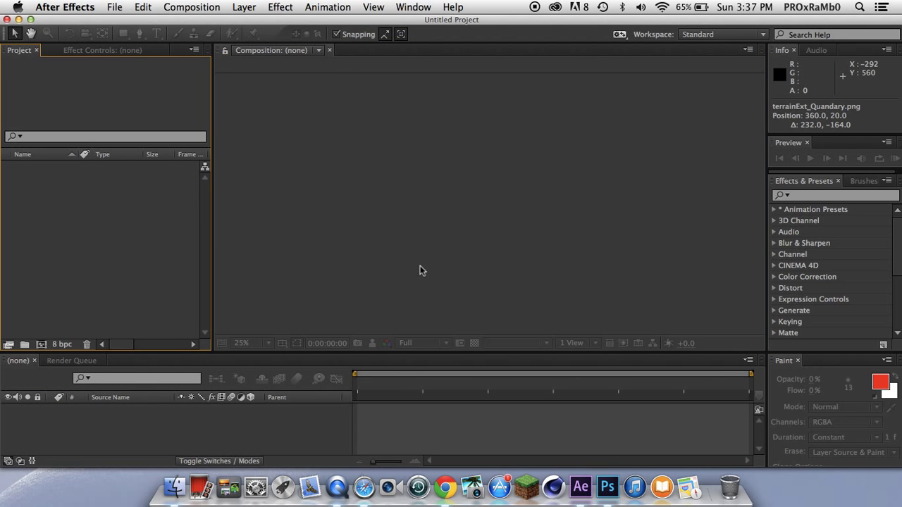
{"action": "left_click", "coordinate": [114, 7]}
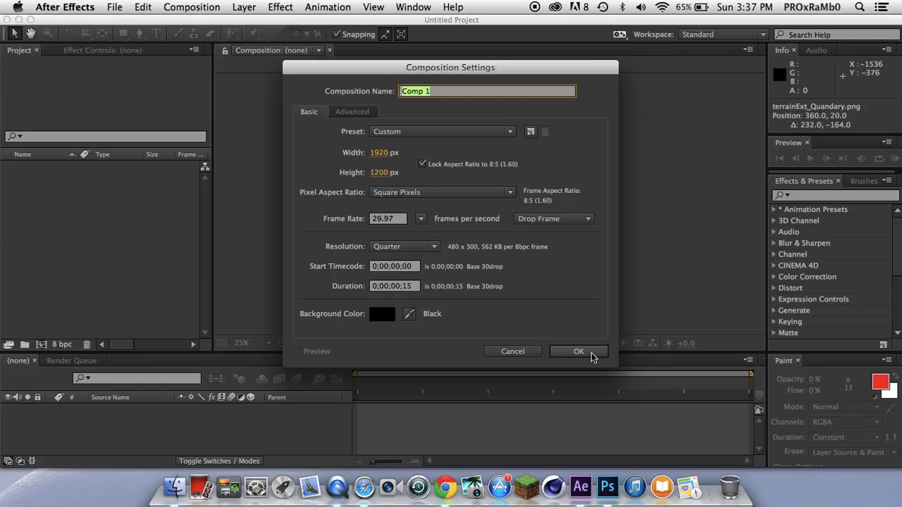
{"action": "left_click", "coordinate": [578, 351]}
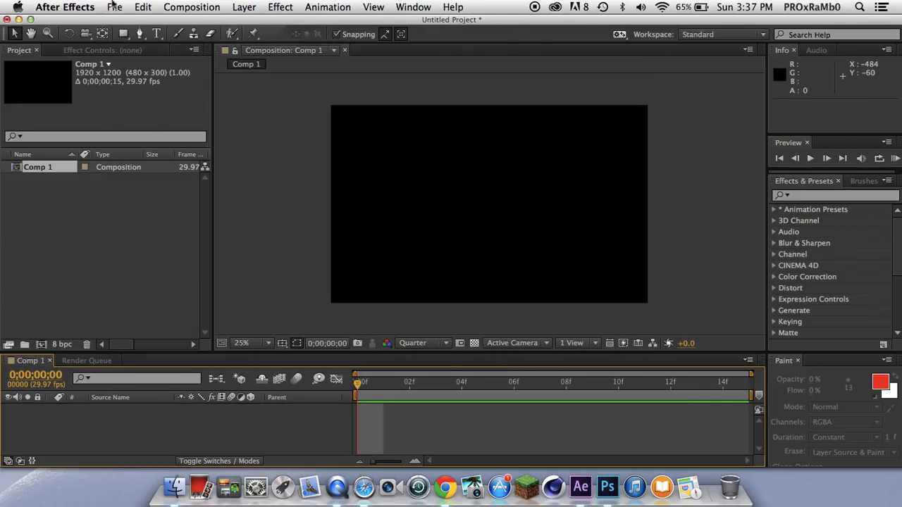
Step: Try reopening recent projects including my minecraft show, dismissing the file-not-found errors
{"action": "left_click", "coordinate": [114, 7]}
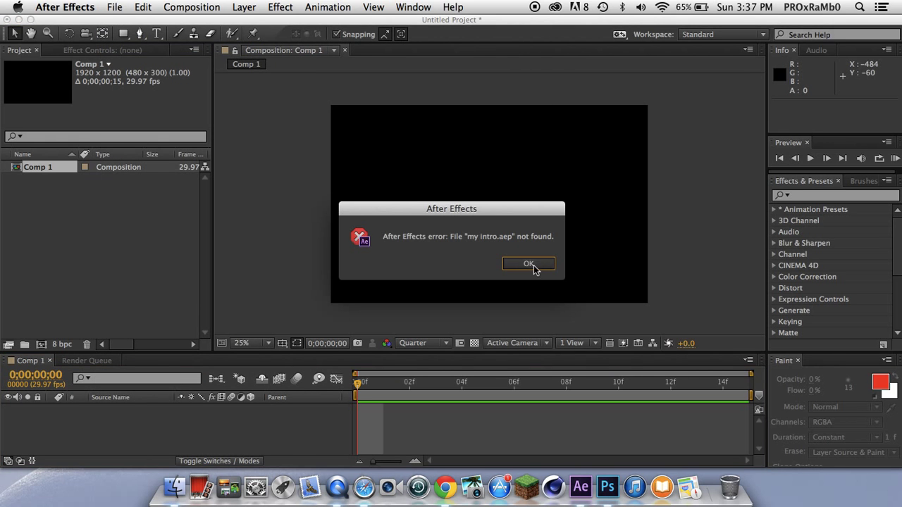
{"action": "left_click", "coordinate": [115, 7]}
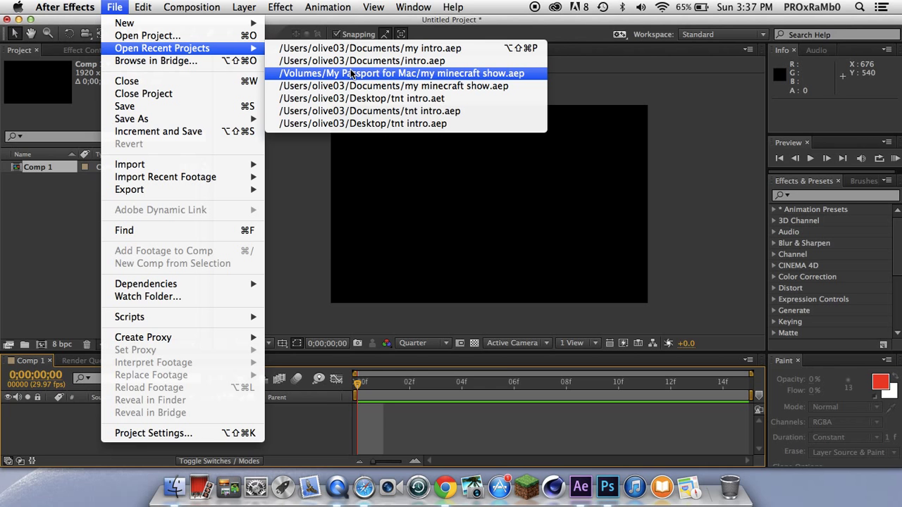
{"action": "left_click", "coordinate": [400, 73]}
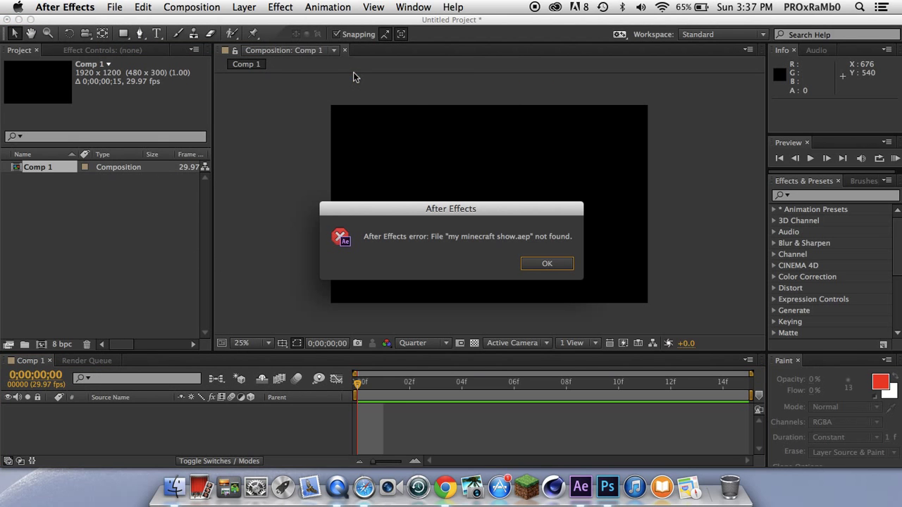
{"action": "left_click", "coordinate": [547, 263]}
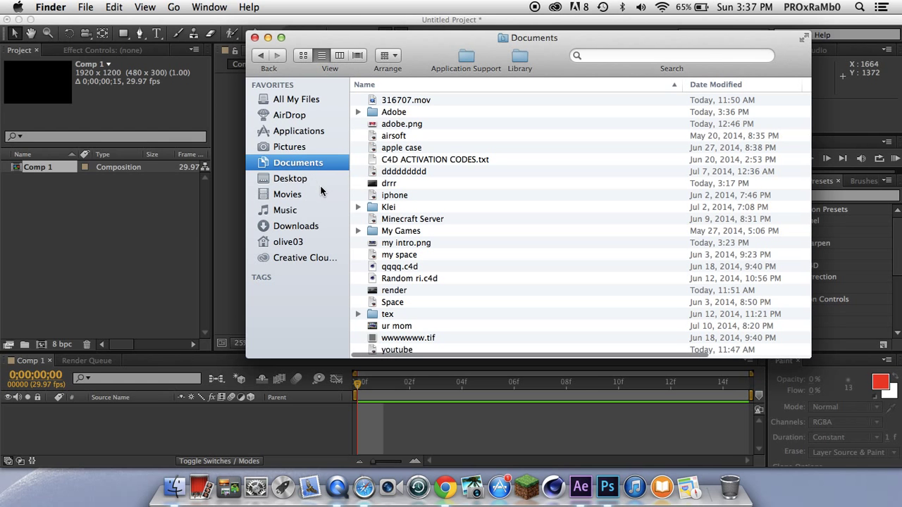
Step: Add two layers of Diamond_(Gem).png from the Pictures folder into Comp 1
{"action": "left_click", "coordinate": [291, 147]}
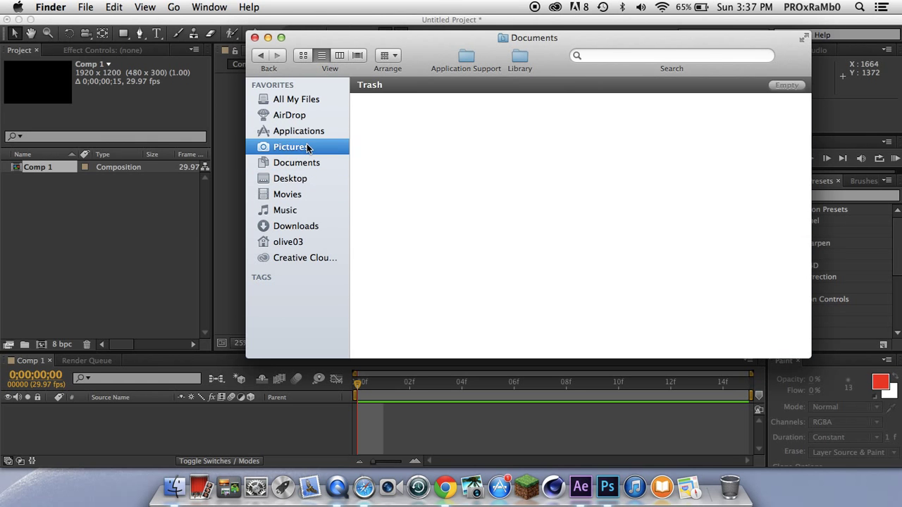
{"action": "left_click", "coordinate": [291, 146]}
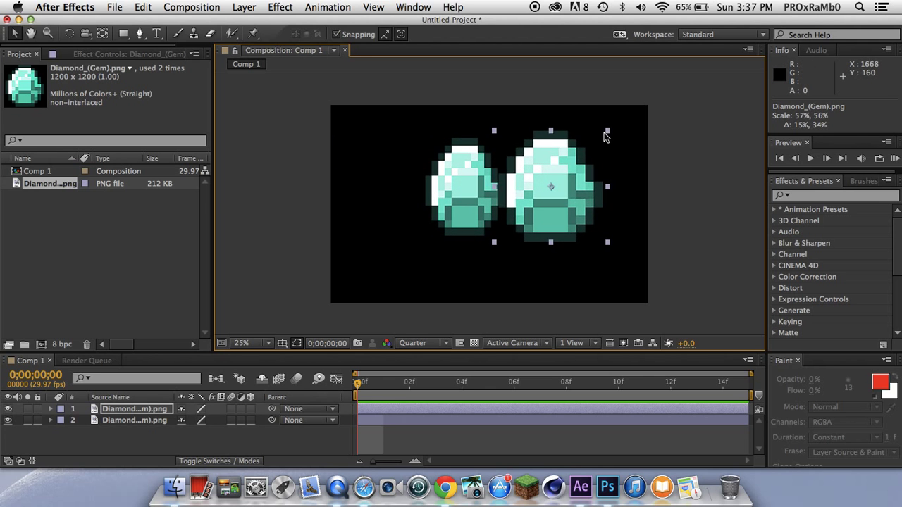
Step: Scale and separate the two diamonds, set a Position keyframe at 0;00;00;14, then close the project
{"action": "left_click_drag", "start_coordinate": [607, 130], "coordinate": [597, 138]}
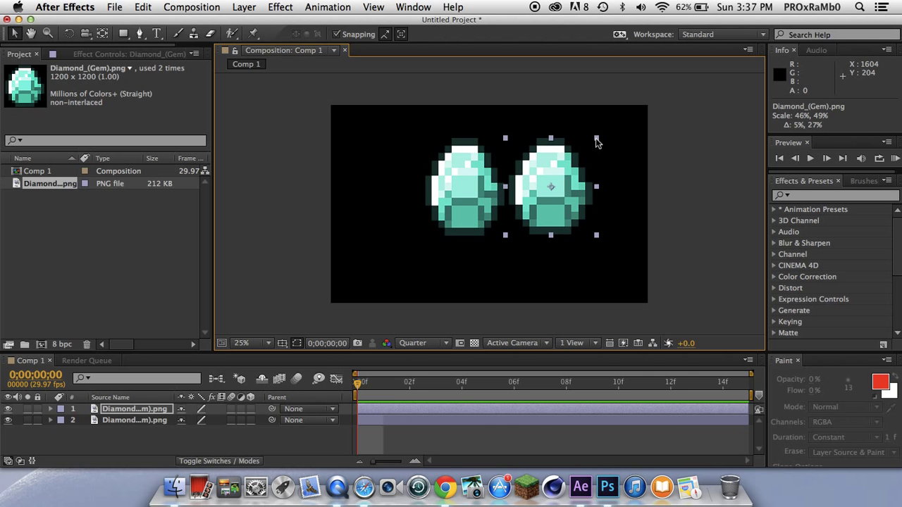
{"action": "left_click_drag", "start_coordinate": [550, 186], "coordinate": [386, 183]}
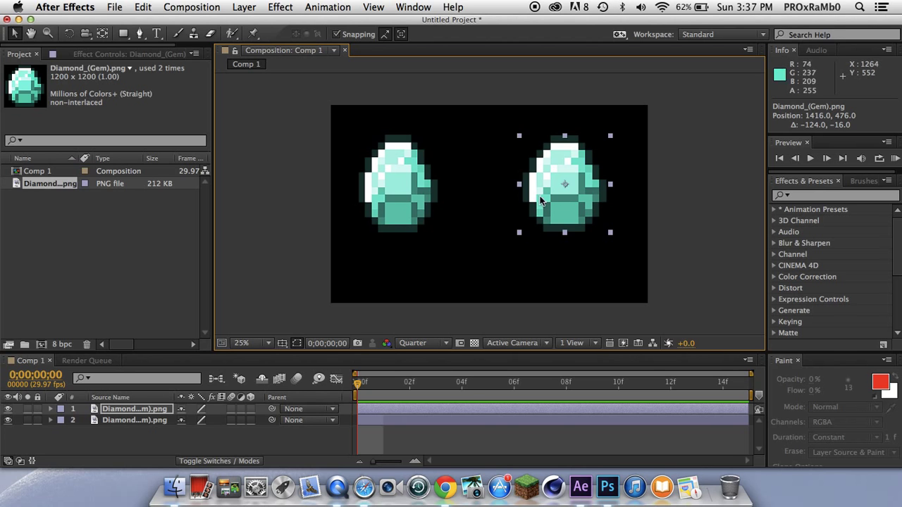
{"action": "mouse_move", "coordinate": [395, 316]}
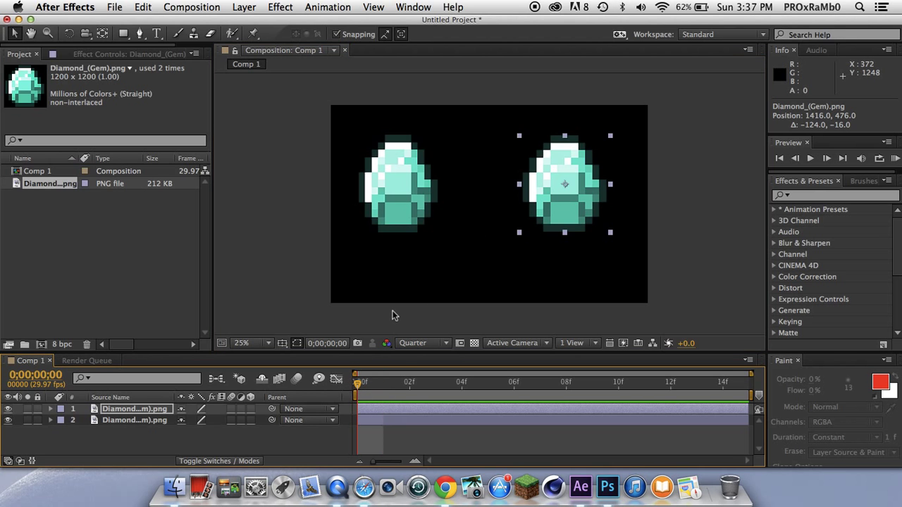
{"action": "left_click", "coordinate": [134, 420]}
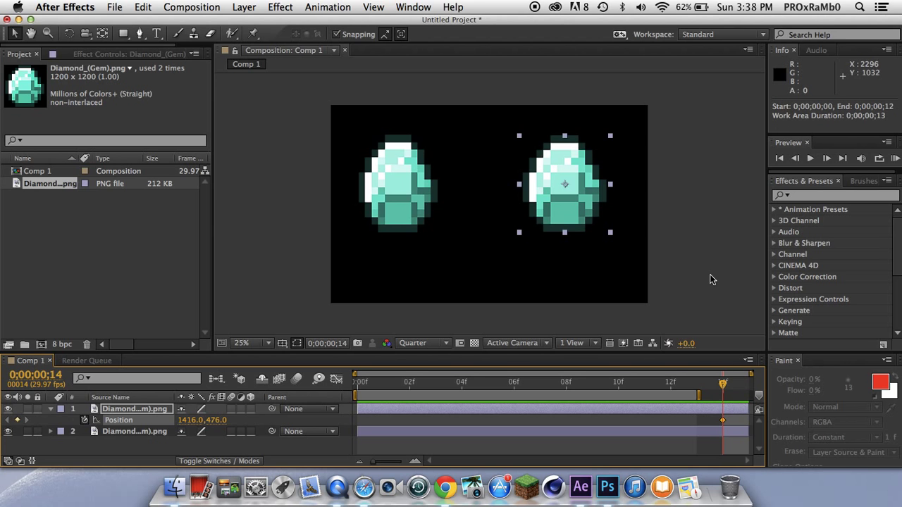
{"action": "left_click", "coordinate": [114, 7]}
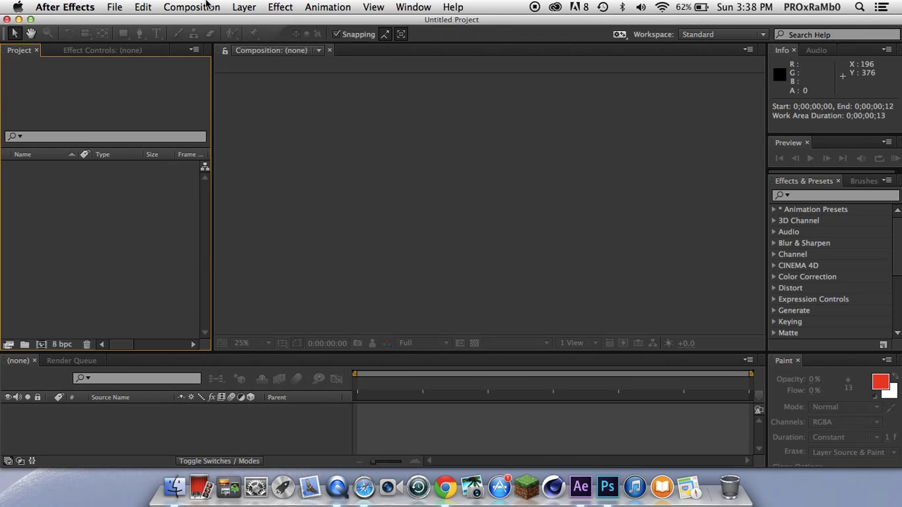
Step: Create a new black 1920×1200 composition named Comp 1 in the fresh project
{"action": "left_click", "coordinate": [191, 7]}
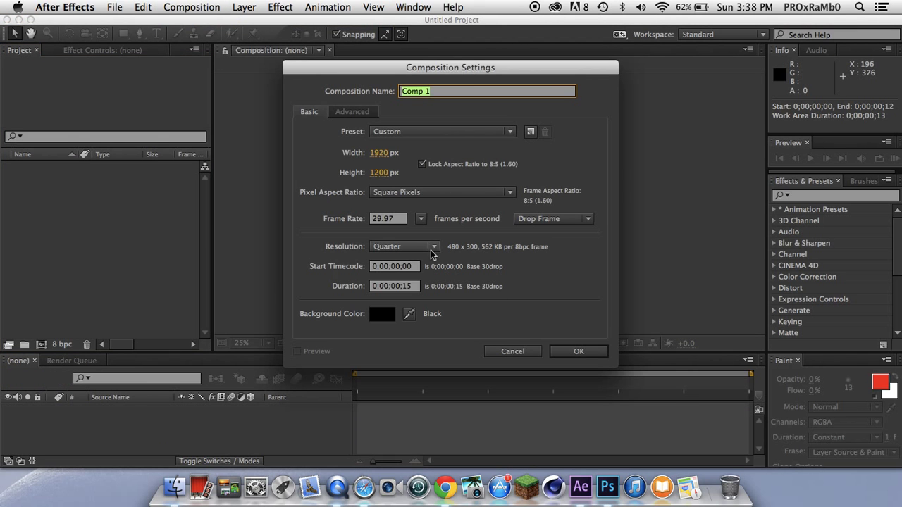
{"action": "left_click", "coordinate": [577, 351]}
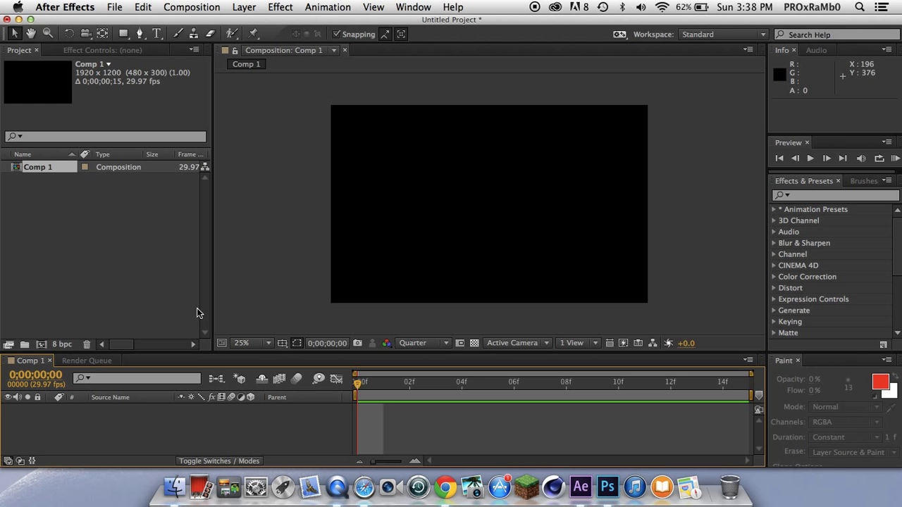
{"action": "mouse_move", "coordinate": [110, 17]}
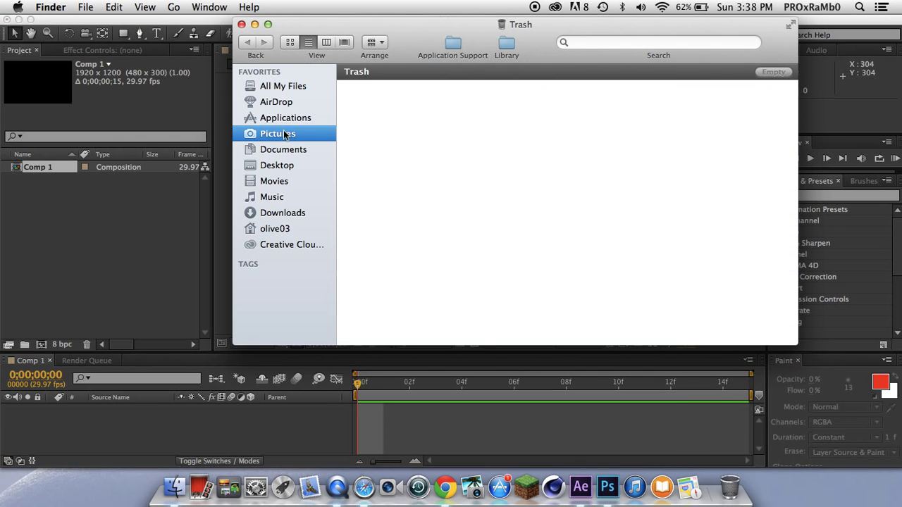
Step: Add the diamond PNG twice to Comp 1, squashing the layers and placing them at opposite sides
{"action": "left_click", "coordinate": [276, 133]}
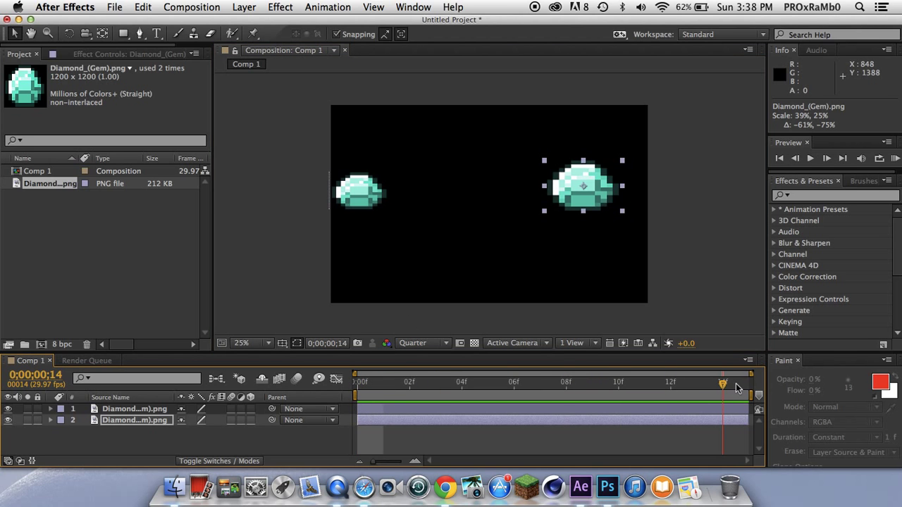
{"action": "left_click_drag", "start_coordinate": [722, 383], "coordinate": [670, 383]}
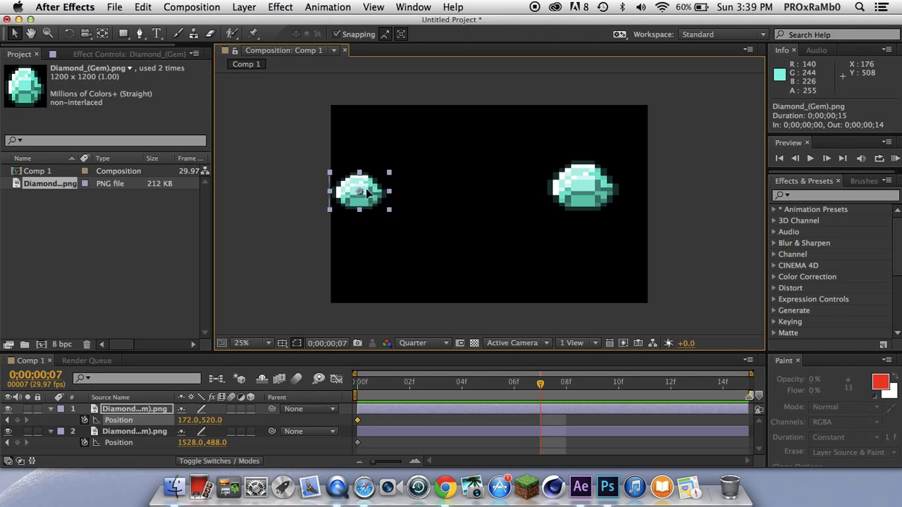
Step: At 0;00;00;07 move each diamond to create Position keyframes with motion paths, then preview
{"action": "left_click_drag", "start_coordinate": [364, 191], "coordinate": [493, 255]}
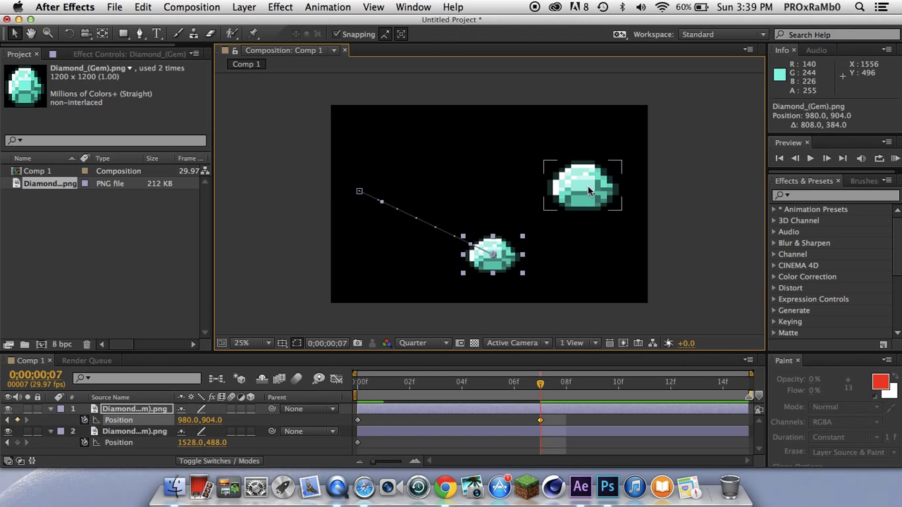
{"action": "left_click_drag", "start_coordinate": [583, 186], "coordinate": [478, 130]}
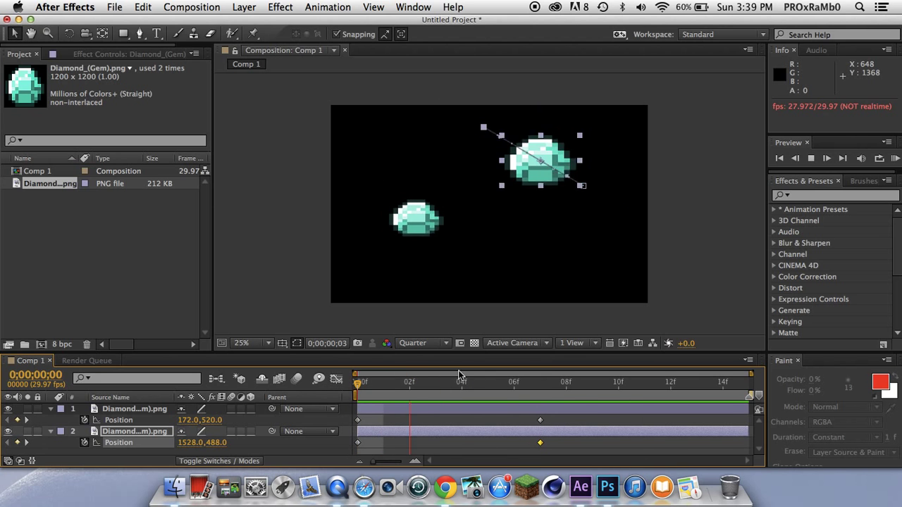
{"action": "left_click", "coordinate": [696, 386]}
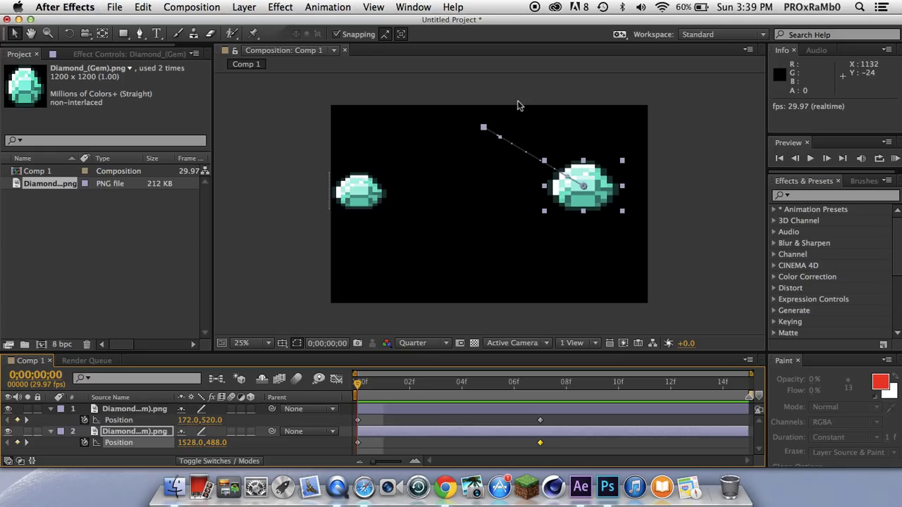
{"action": "mouse_move", "coordinate": [544, 273]}
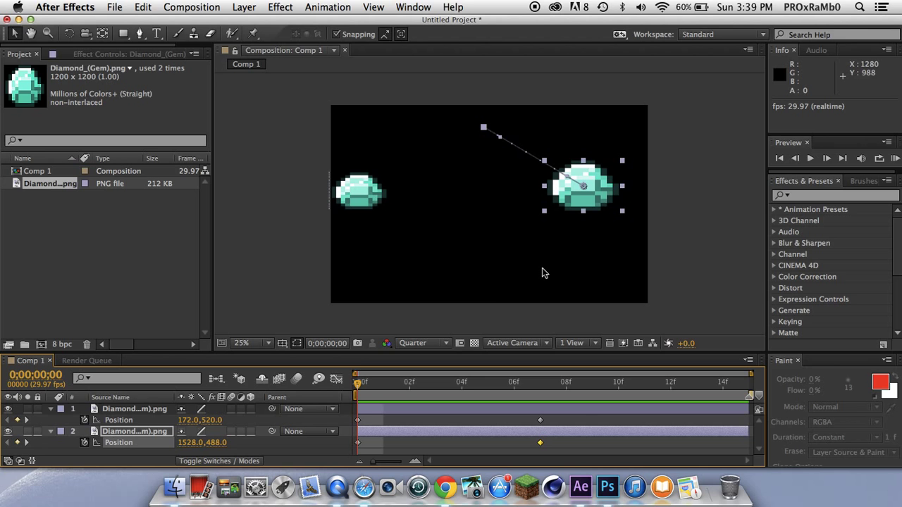
{"action": "mouse_move", "coordinate": [265, 6]}
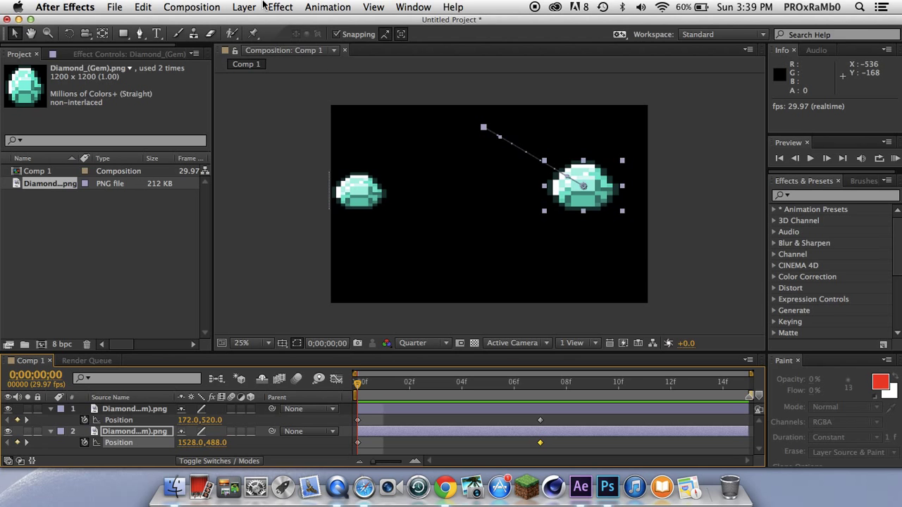
Step: Queue Comp 1 for rendering and accept its Best quality, Full resolution render settings
{"action": "left_click", "coordinate": [191, 7]}
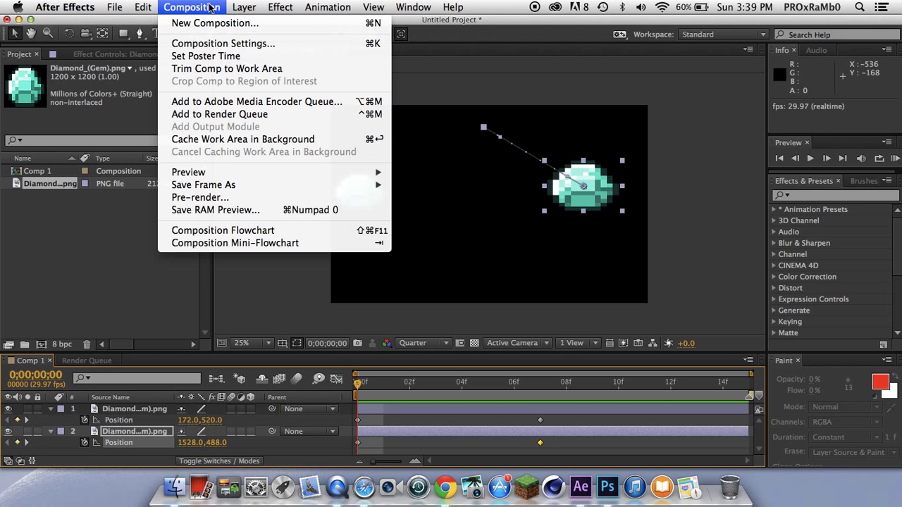
{"action": "mouse_move", "coordinate": [220, 114]}
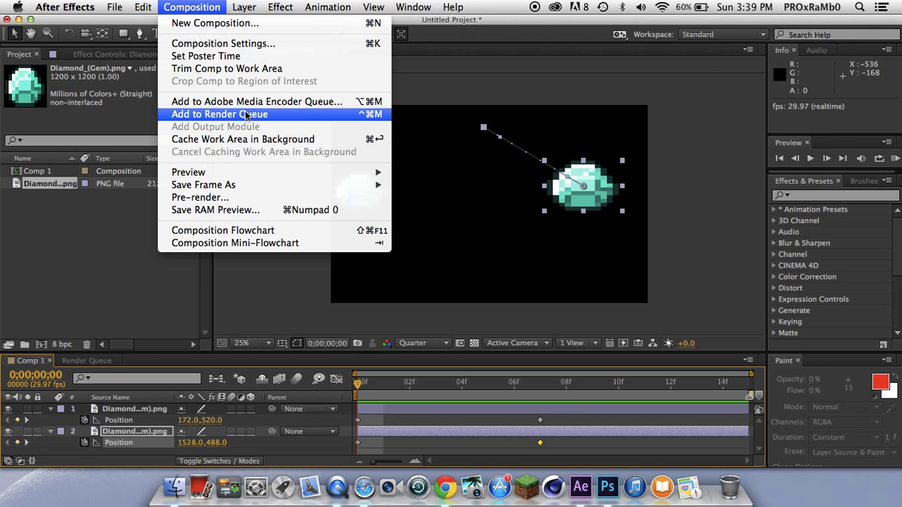
{"action": "left_click", "coordinate": [220, 114]}
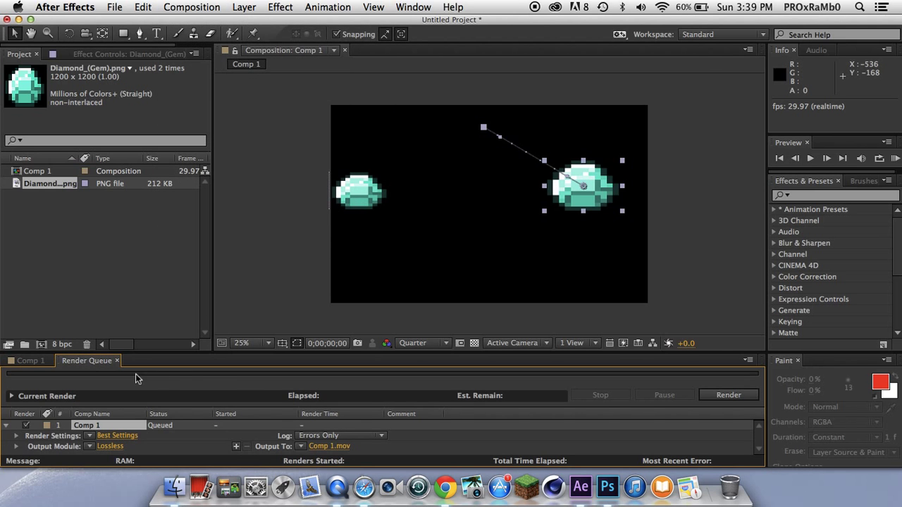
{"action": "mouse_move", "coordinate": [213, 390]}
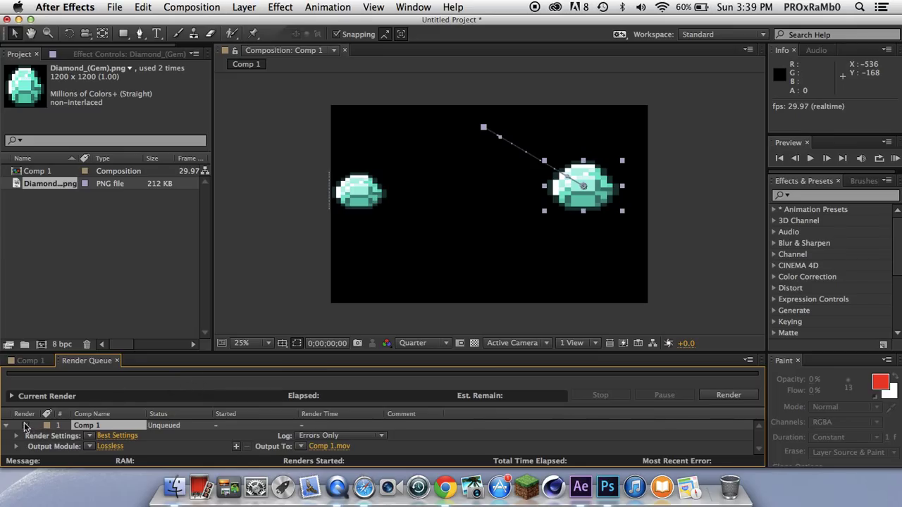
{"action": "left_click", "coordinate": [25, 426]}
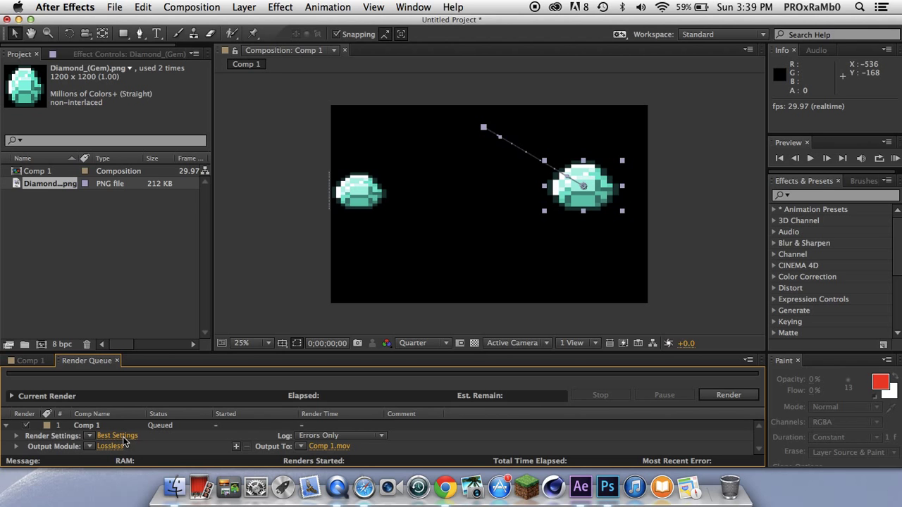
{"action": "mouse_move", "coordinate": [134, 440]}
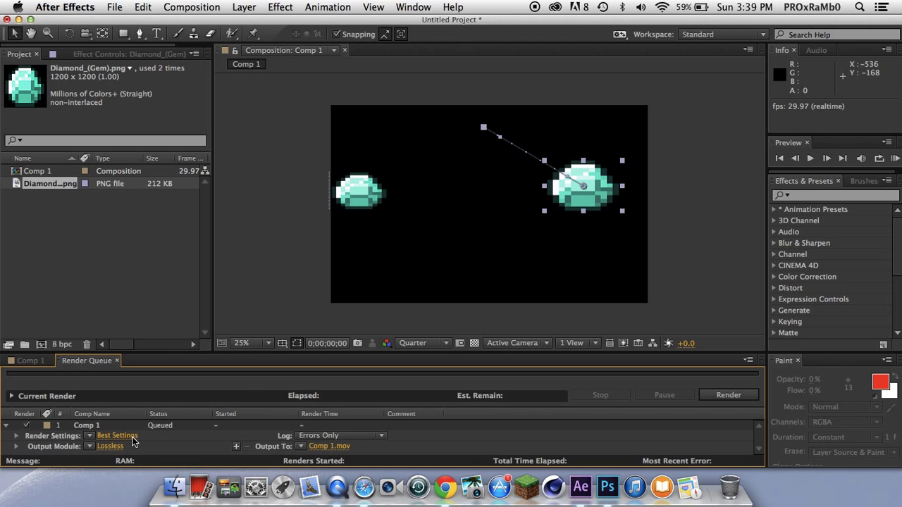
{"action": "left_click", "coordinate": [117, 435]}
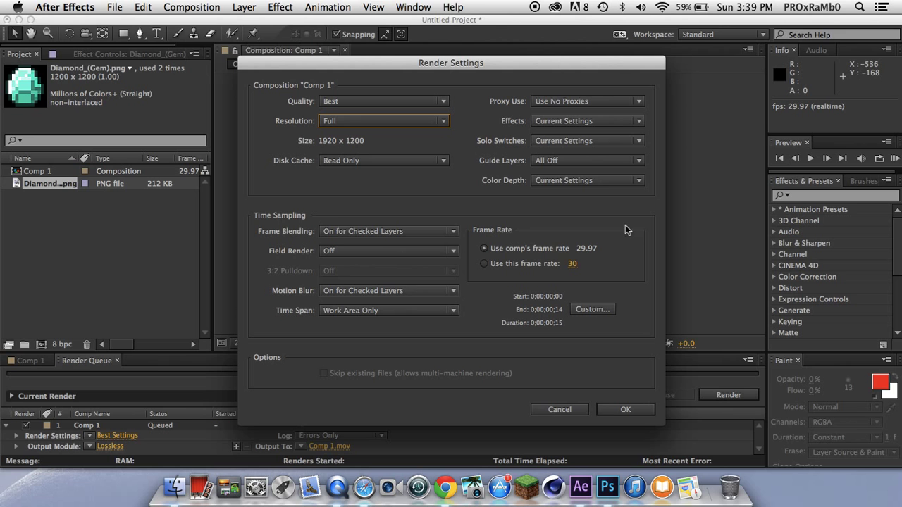
{"action": "left_click", "coordinate": [625, 409]}
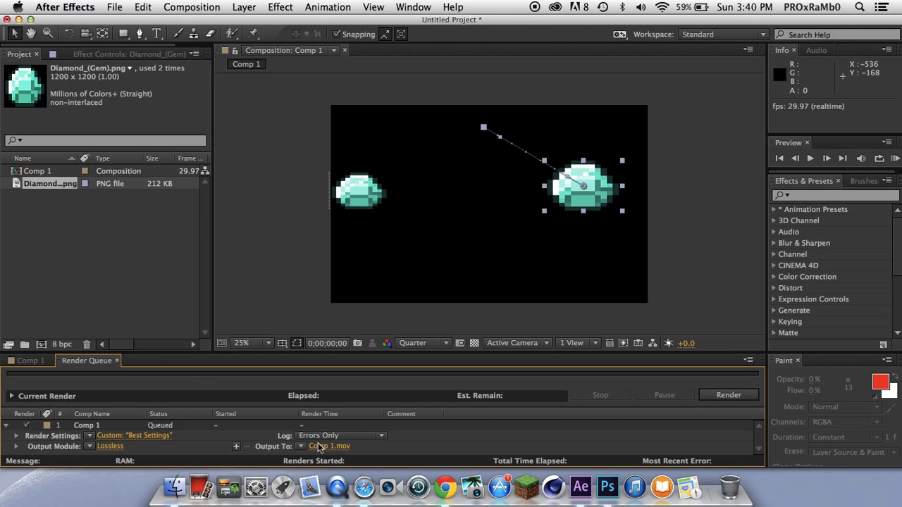
{"action": "mouse_move", "coordinate": [130, 448]}
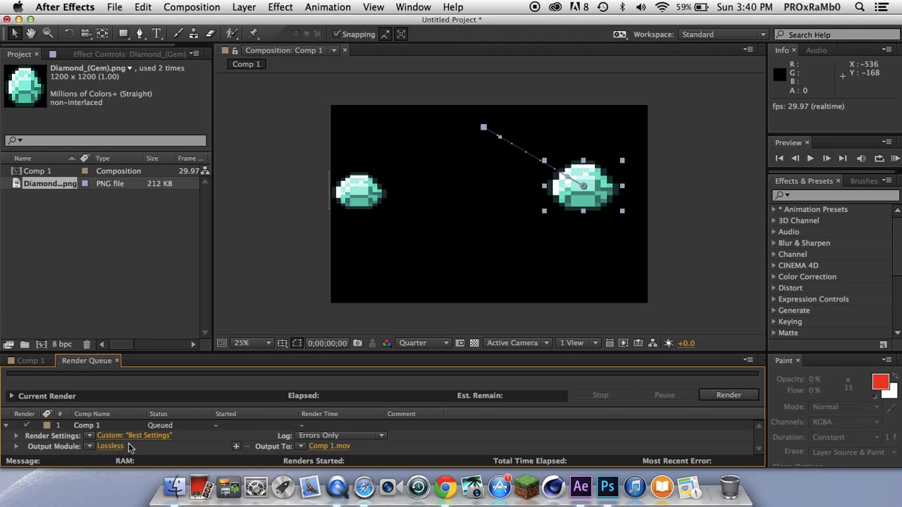
Step: Configure the output module as QuickTime format with 48.000 kHz audio and confirm
{"action": "left_click", "coordinate": [110, 445]}
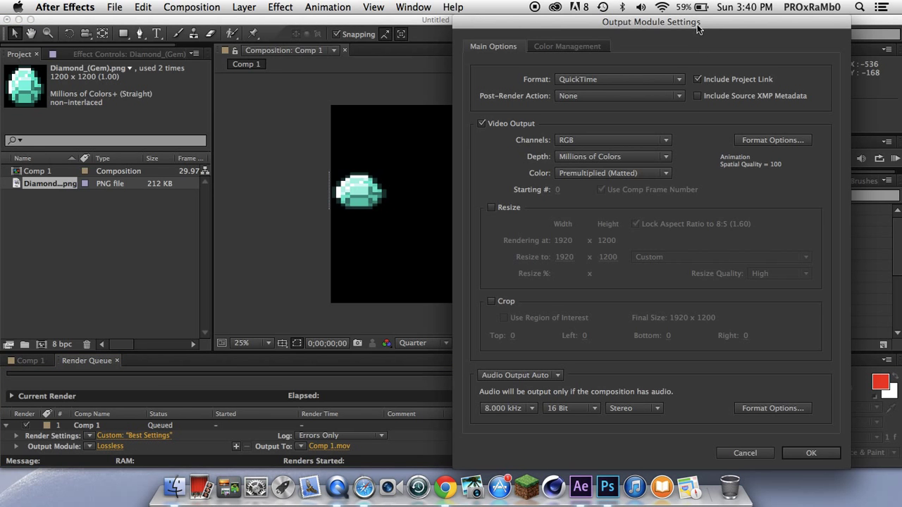
{"action": "left_click", "coordinate": [618, 79]}
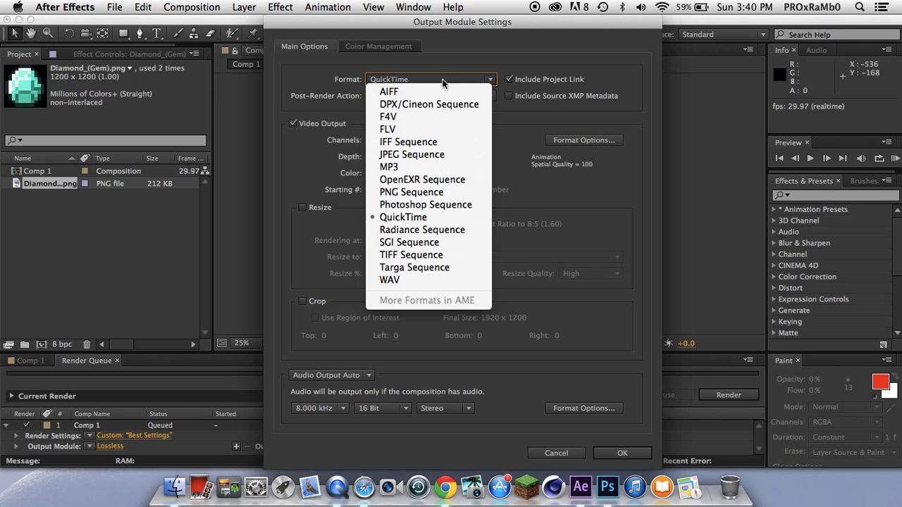
{"action": "mouse_move", "coordinate": [408, 141]}
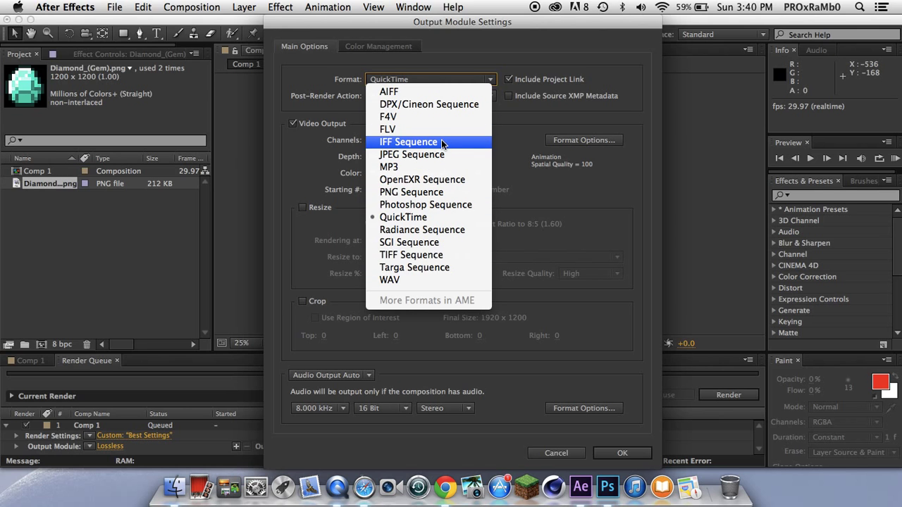
{"action": "mouse_move", "coordinate": [386, 130]}
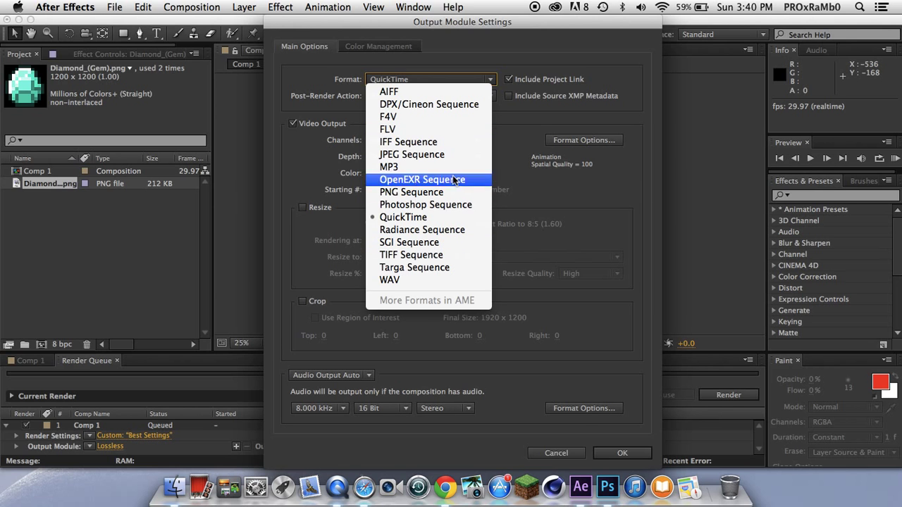
{"action": "mouse_move", "coordinate": [425, 204]}
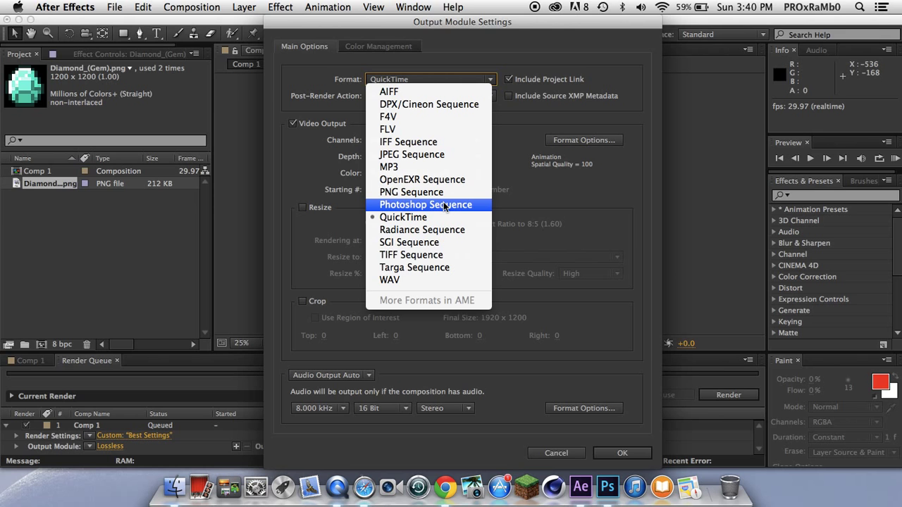
{"action": "mouse_move", "coordinate": [421, 230]}
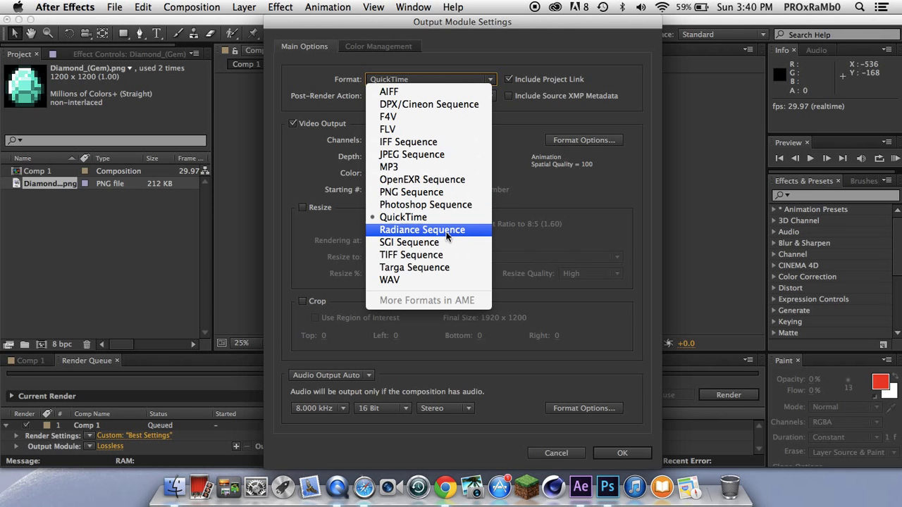
{"action": "mouse_move", "coordinate": [403, 217]}
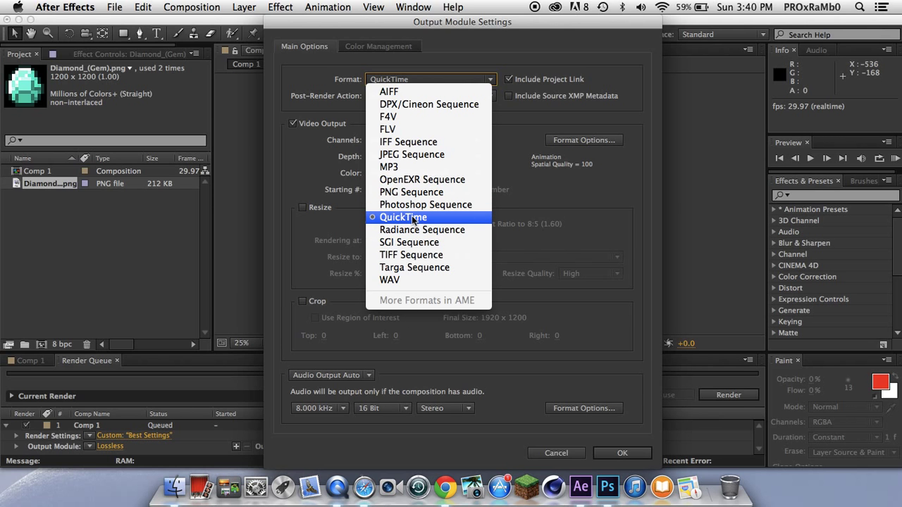
{"action": "mouse_move", "coordinate": [409, 141]}
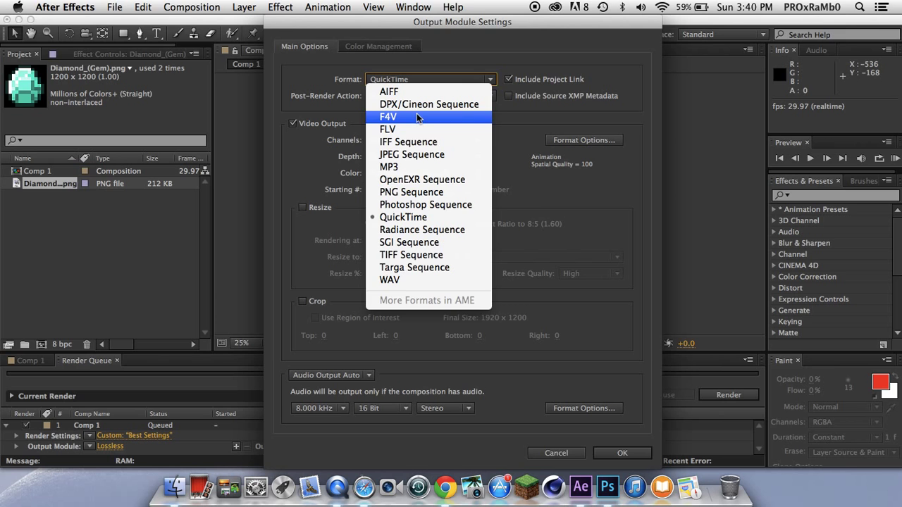
{"action": "left_click", "coordinate": [403, 217]}
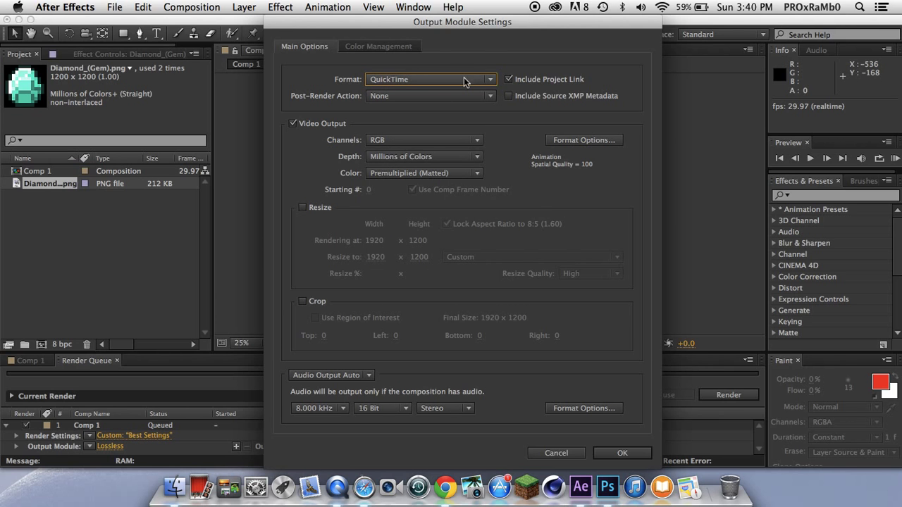
{"action": "left_click", "coordinate": [319, 409]}
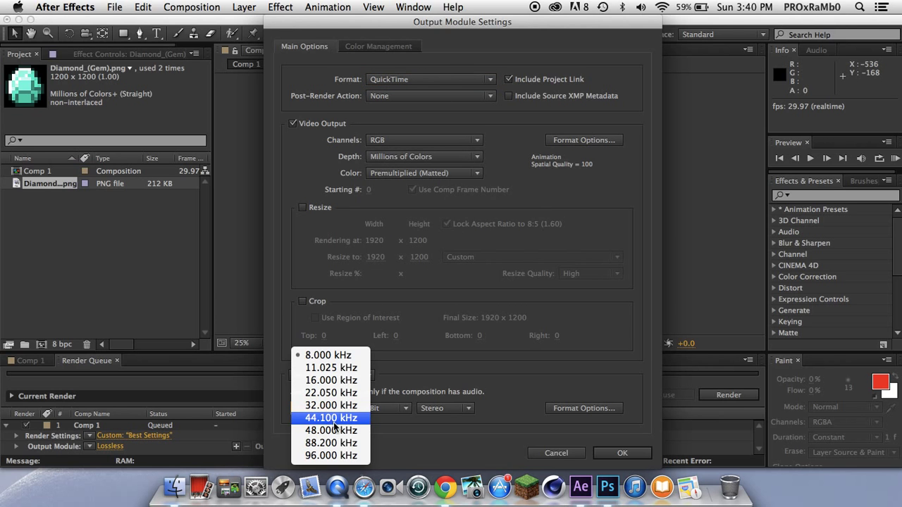
{"action": "left_click", "coordinate": [330, 430]}
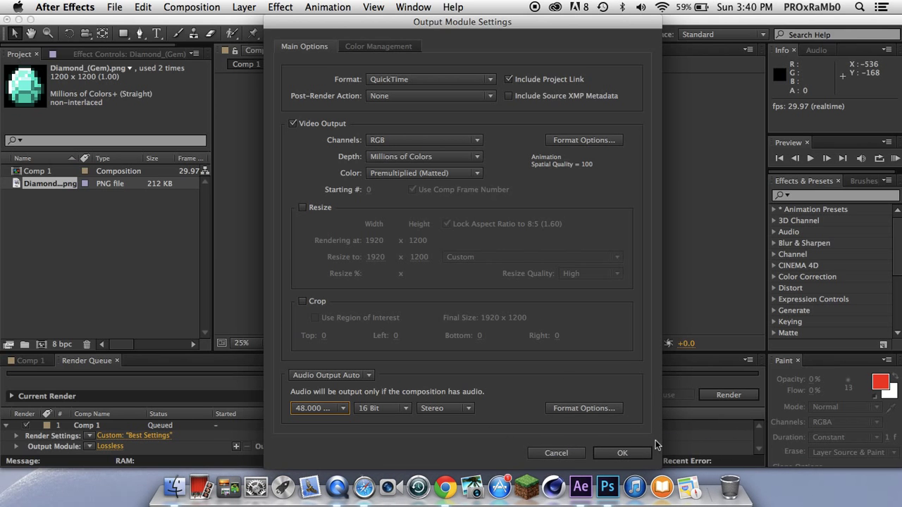
{"action": "left_click", "coordinate": [622, 454]}
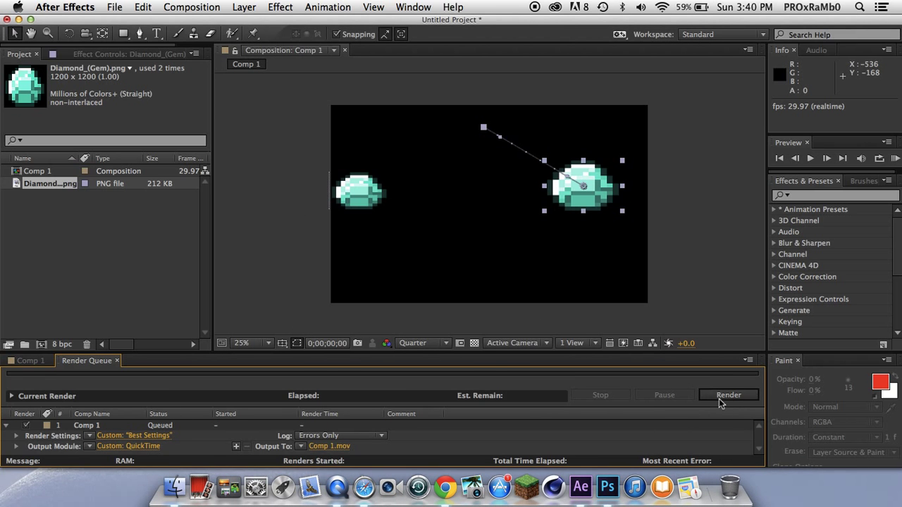
Step: Render Comp 1 to Comp 1.mov, then quit After Effects without saving the project
{"action": "left_click", "coordinate": [727, 395]}
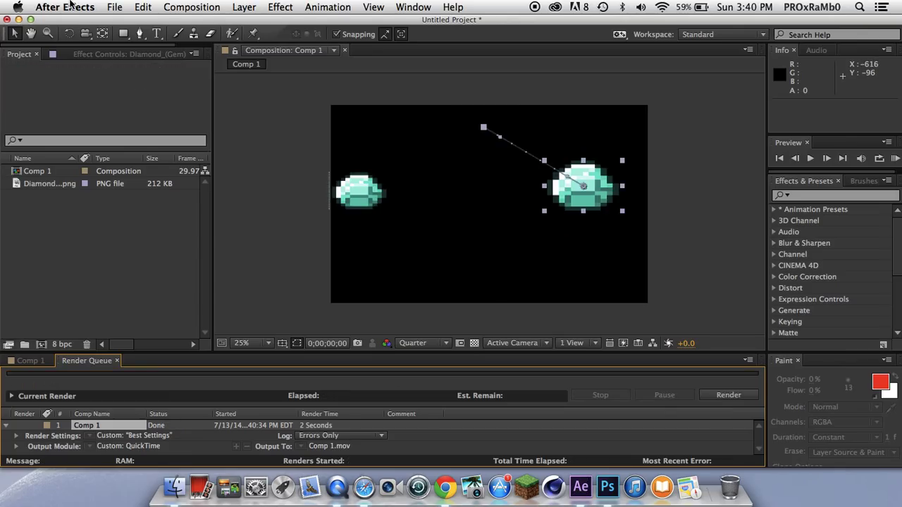
{"action": "mouse_move", "coordinate": [68, 77]}
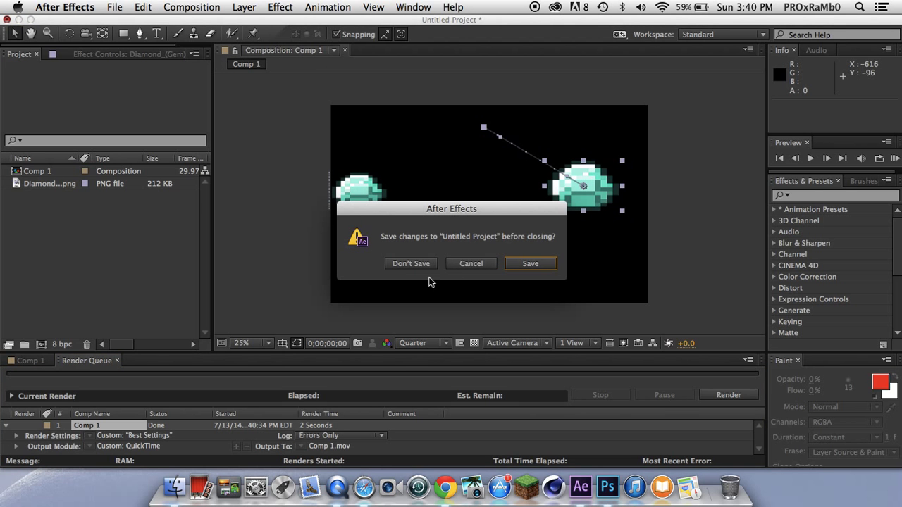
{"action": "left_click", "coordinate": [411, 264]}
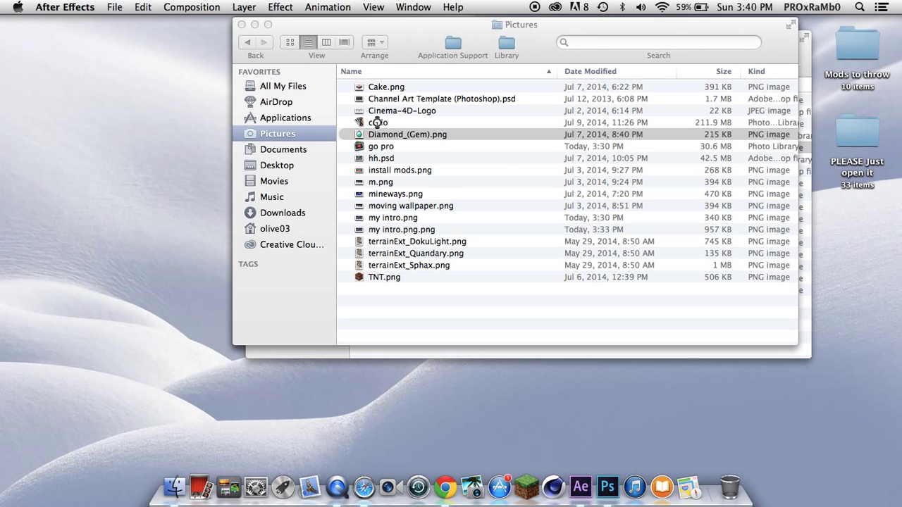
Step: Open the rendered Comp 1.mov from Documents so it plays in QuickTime Player
{"action": "left_click", "coordinate": [407, 133]}
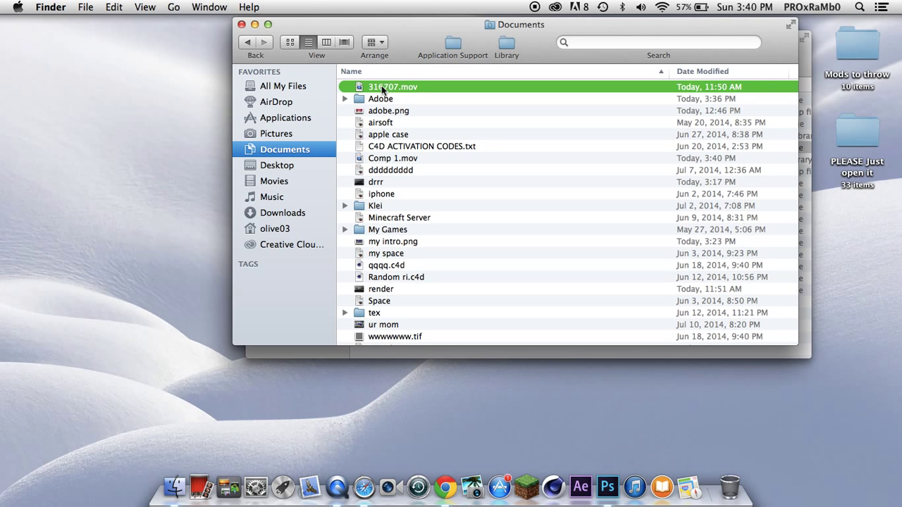
{"action": "left_click", "coordinate": [392, 158]}
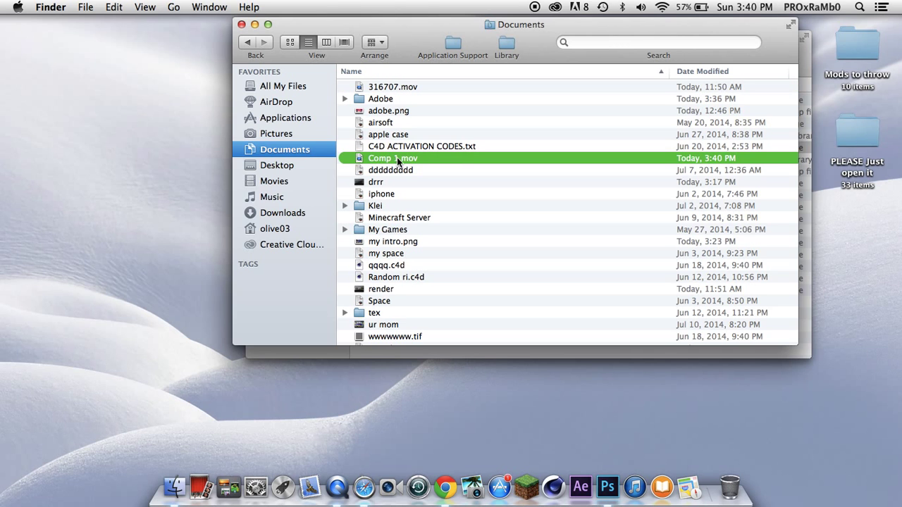
{"action": "mouse_move", "coordinate": [479, 152]}
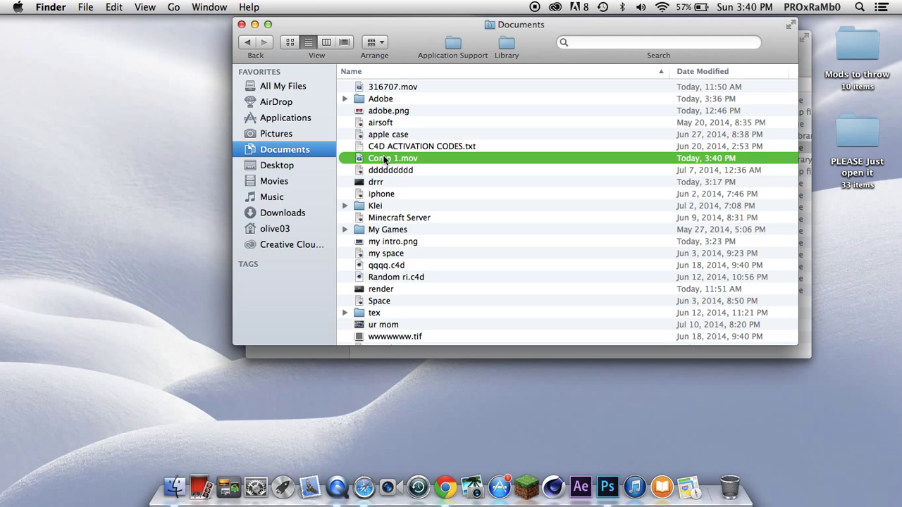
{"action": "mouse_move", "coordinate": [446, 158]}
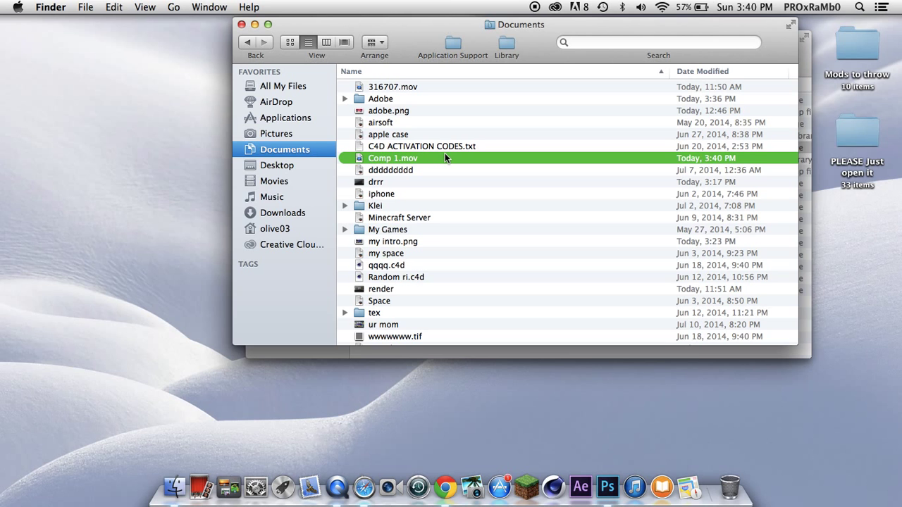
{"action": "double_click", "coordinate": [392, 158]}
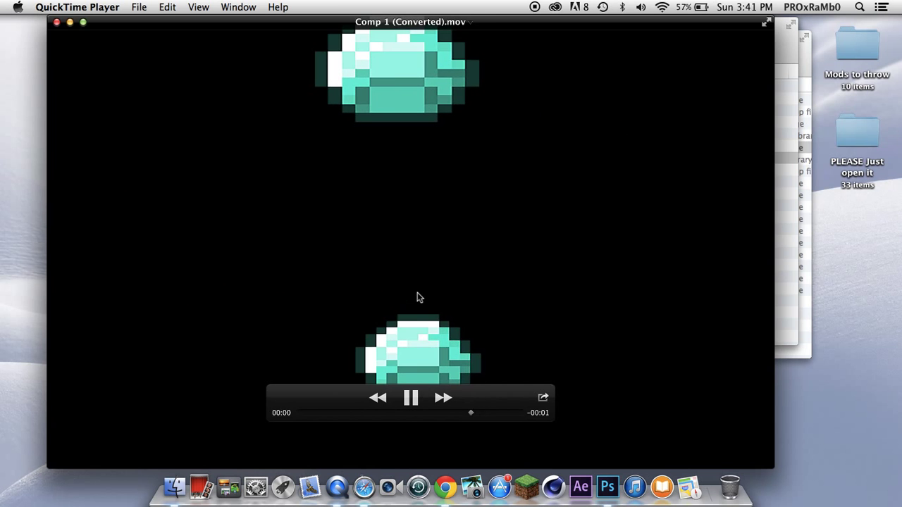
Step: Close the QuickTime Player movie window after watching the two-diamond animation
{"action": "left_click", "coordinate": [412, 397]}
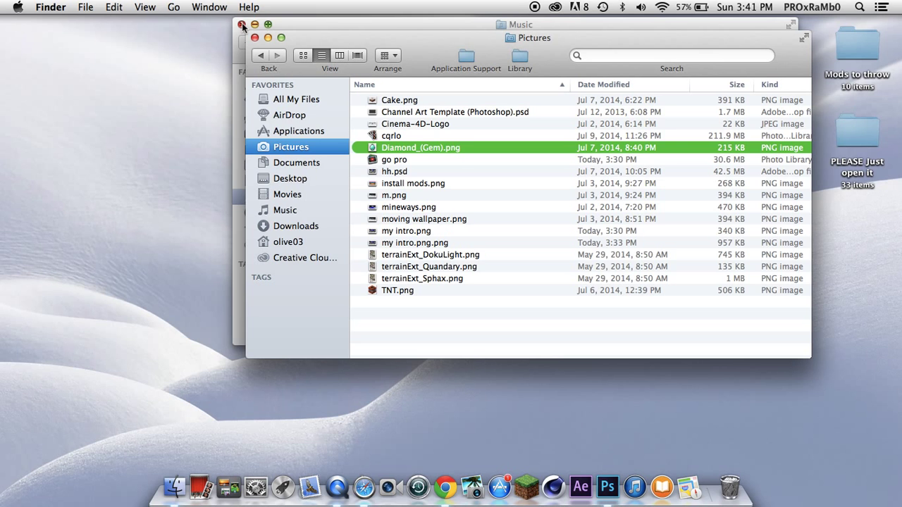
Step: Close the Pictures and Music Finder windows, leaving only the desktop
{"action": "left_click", "coordinate": [284, 210]}
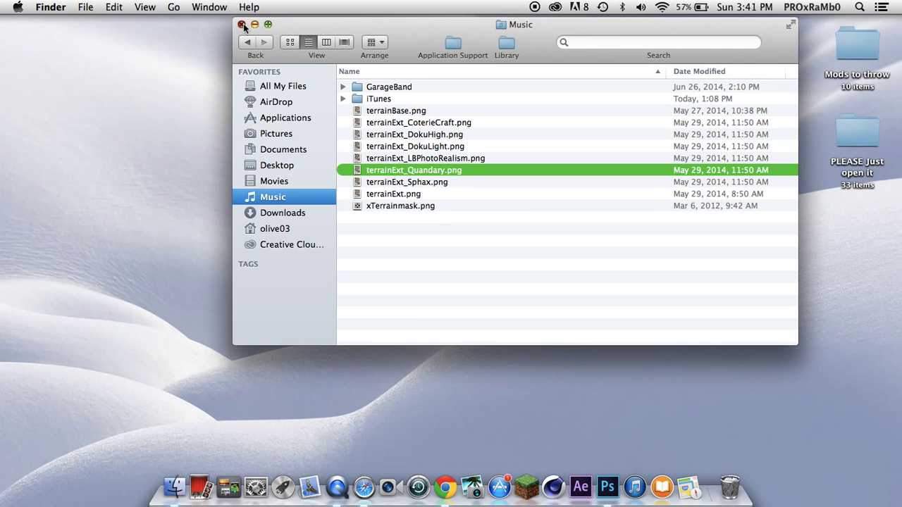
{"action": "left_click", "coordinate": [243, 25]}
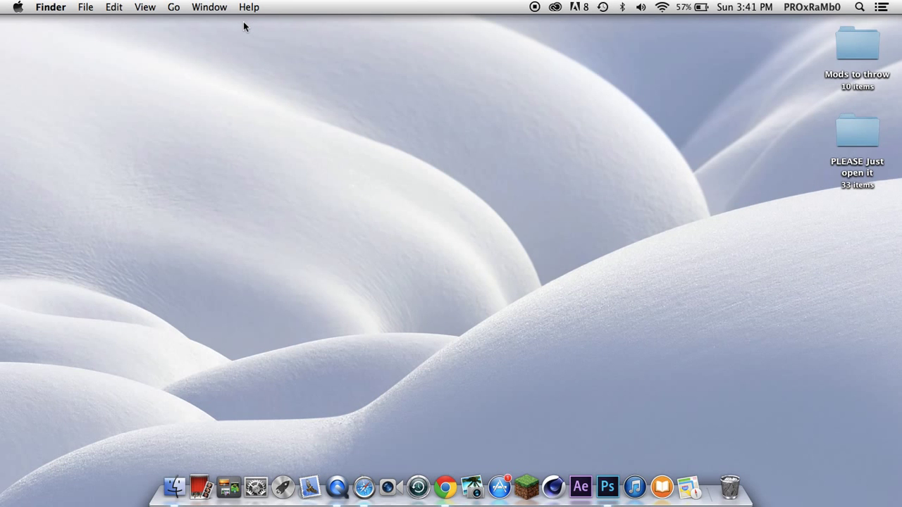